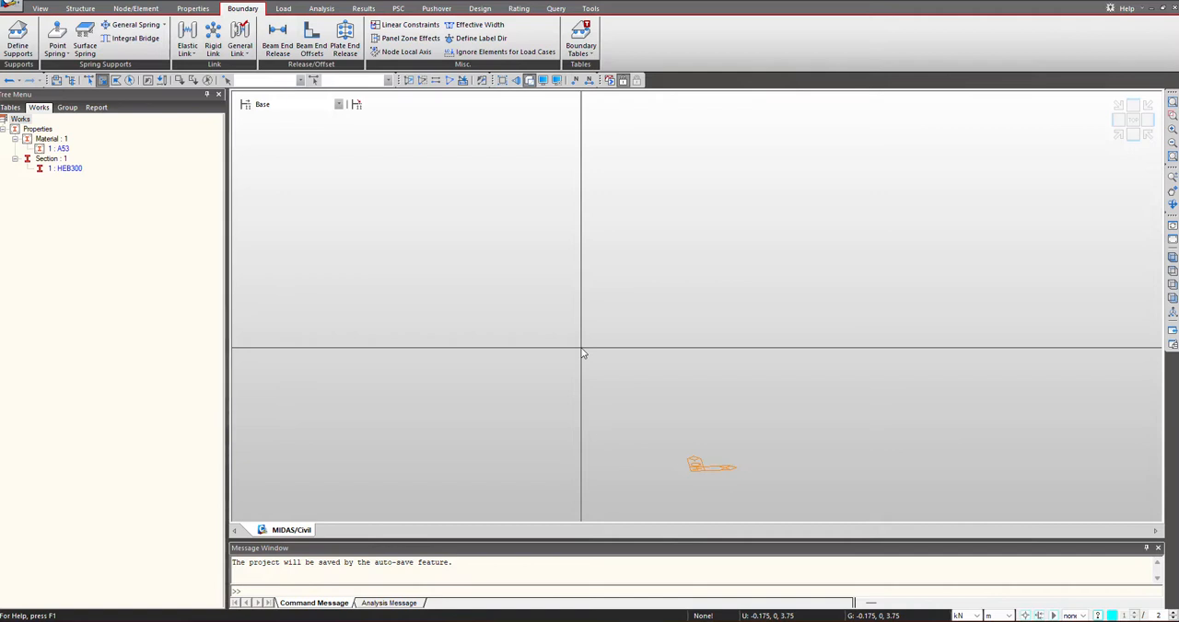
- Review the A53 material and HEB300 section properties already defined in the model
right_click(61, 147)
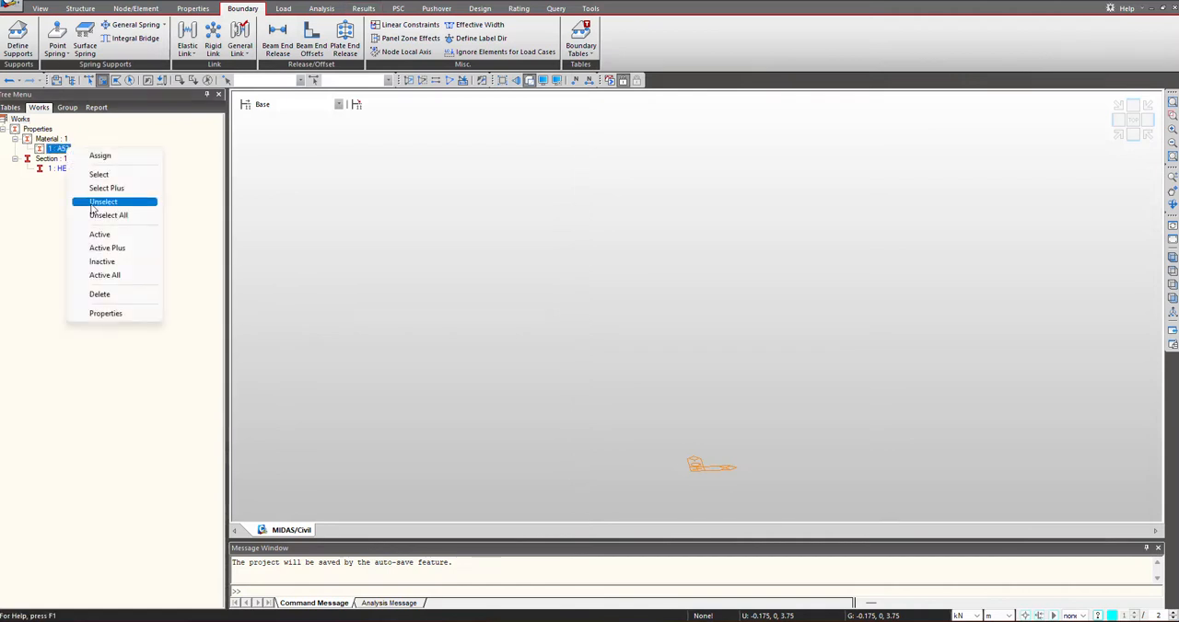
click(105, 313)
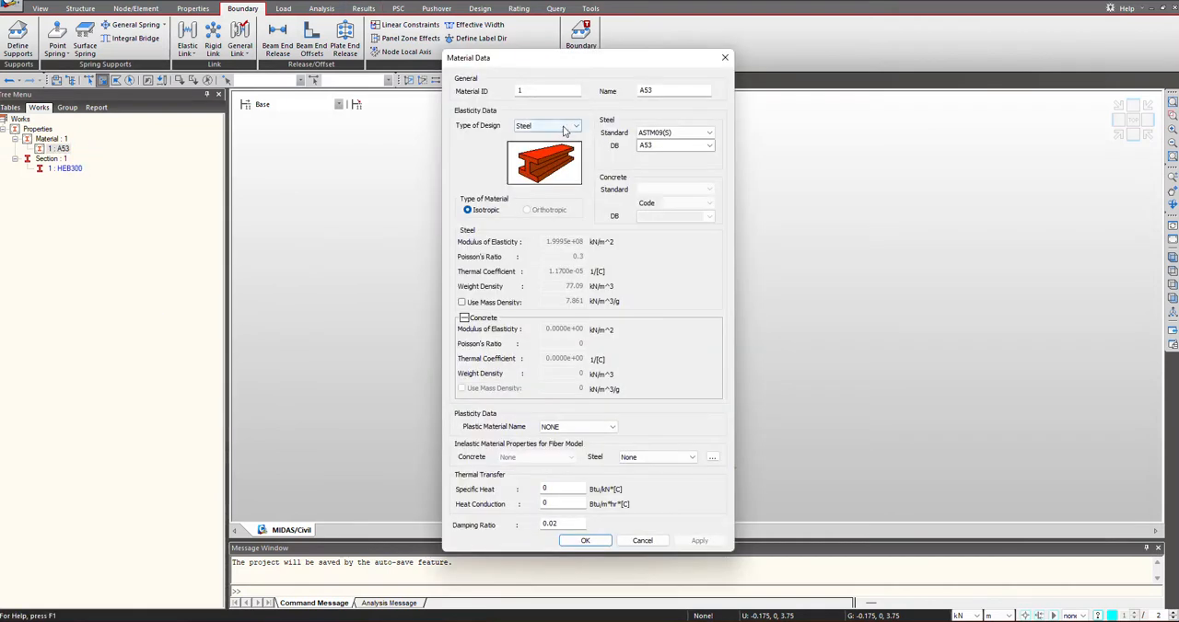
click(586, 542)
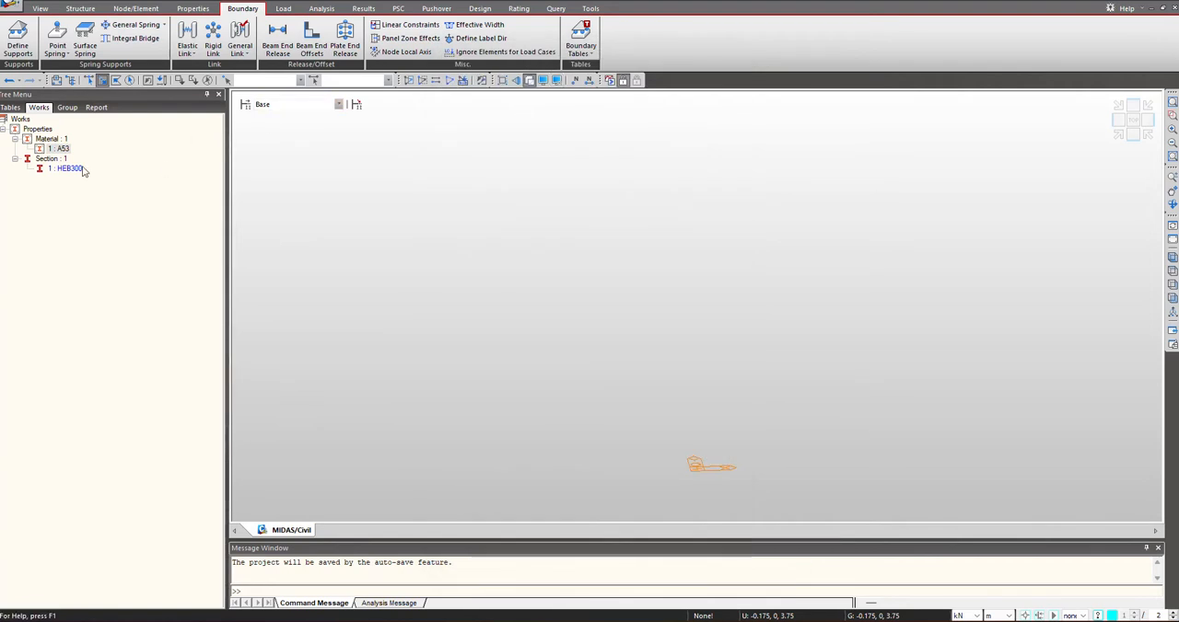
double_click(66, 168)
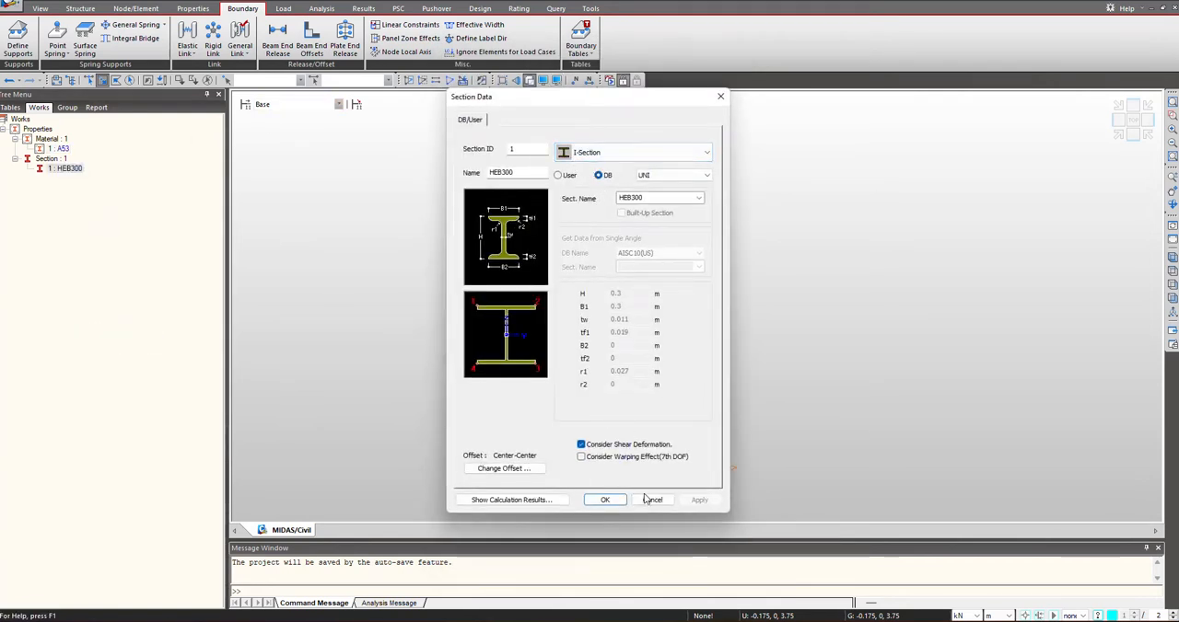
click(604, 501)
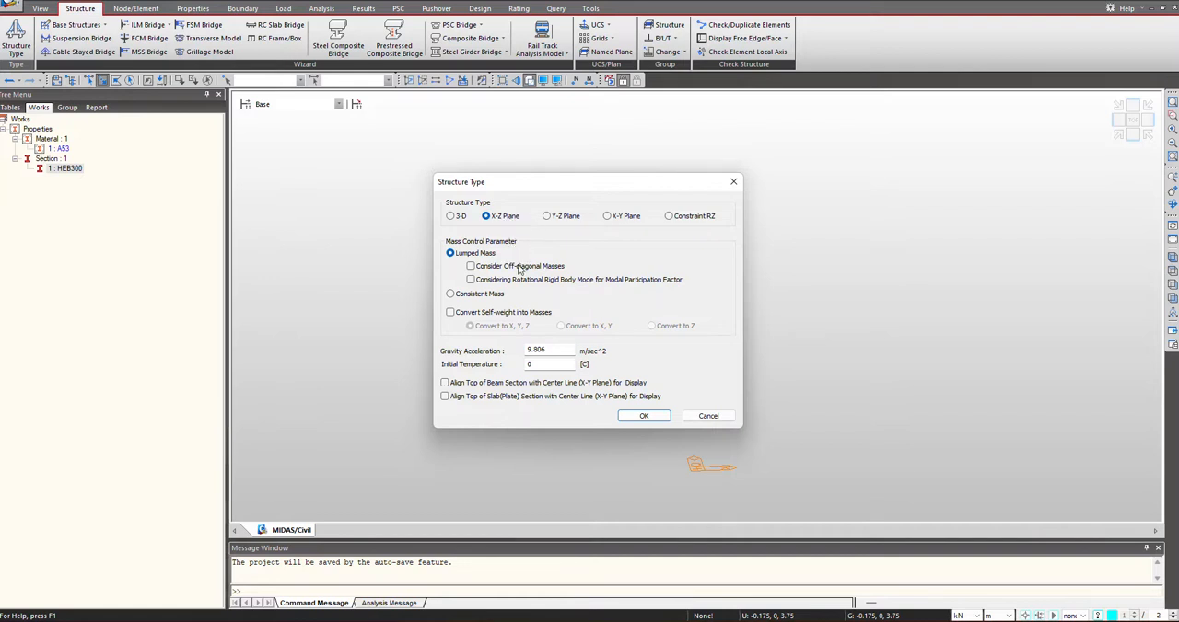
mouse_move(630, 339)
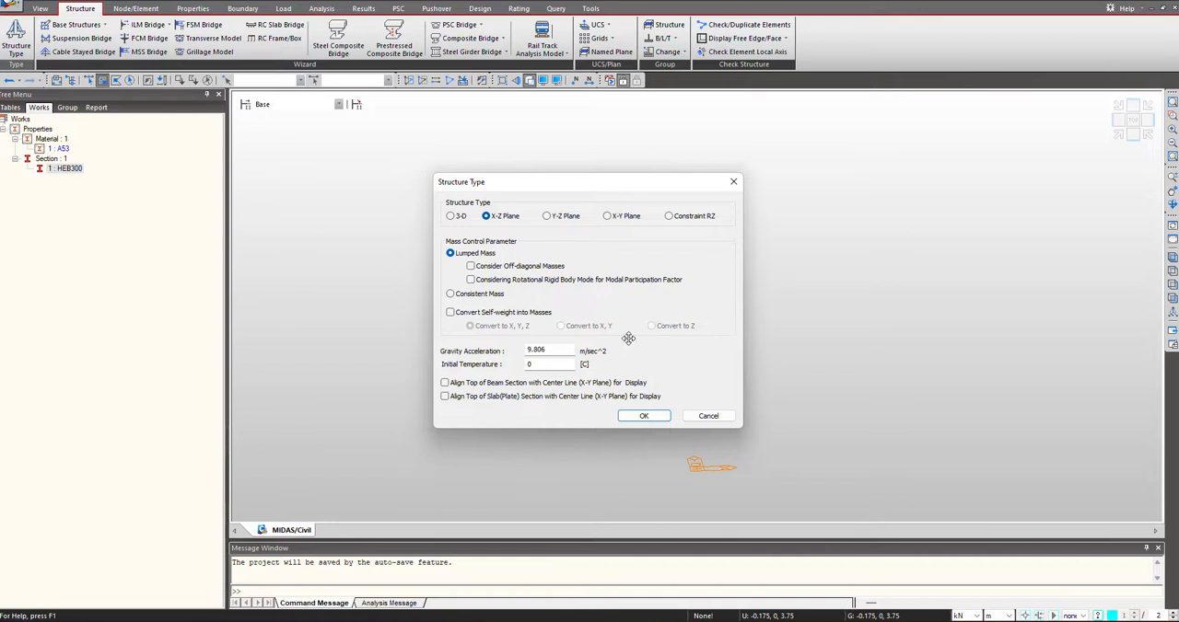
- Confirm the structure type as X-Z plane with lumped mass
click(643, 416)
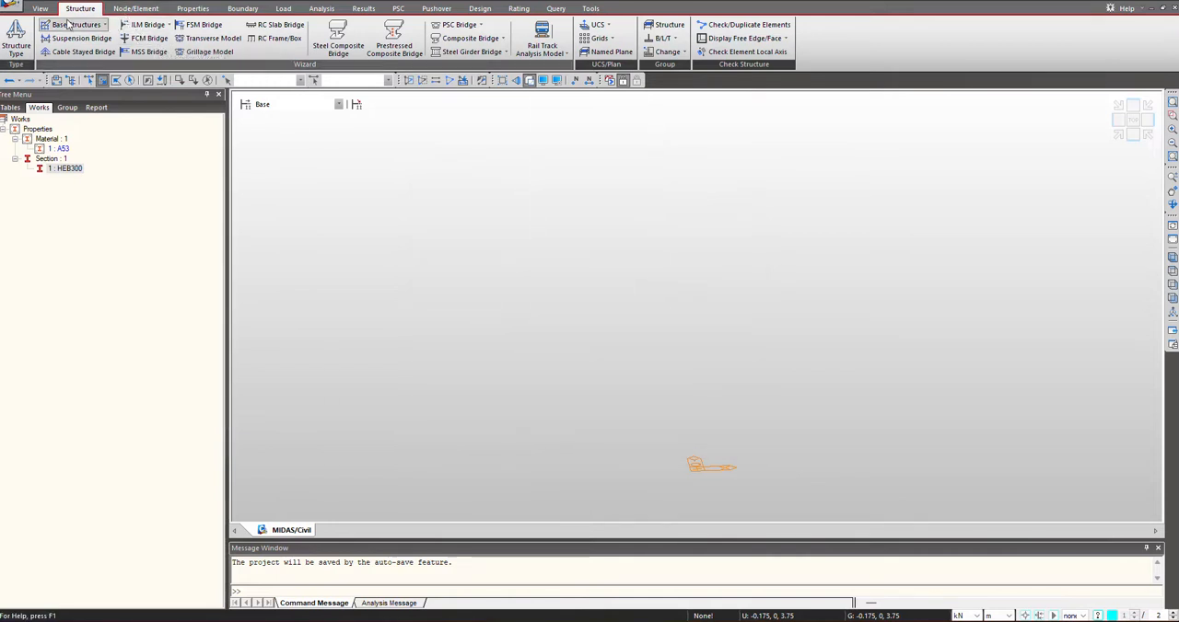
- Create a column of ten 0.5 m elements in A53 steel with HEB300 section via the Column wizard
click(77, 24)
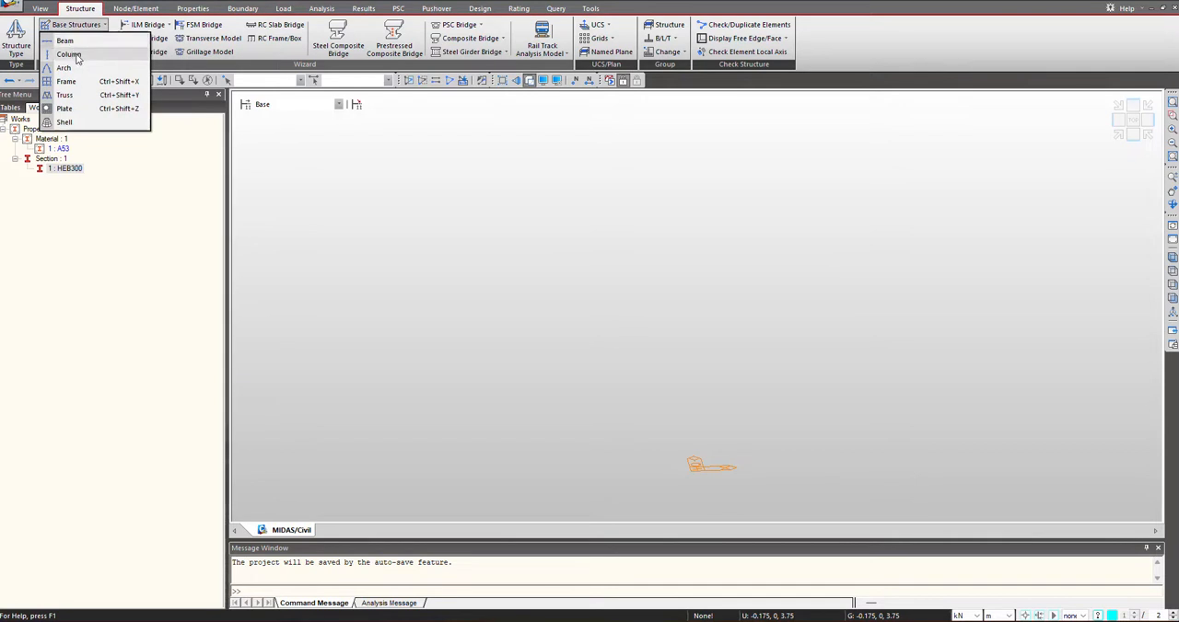
click(68, 55)
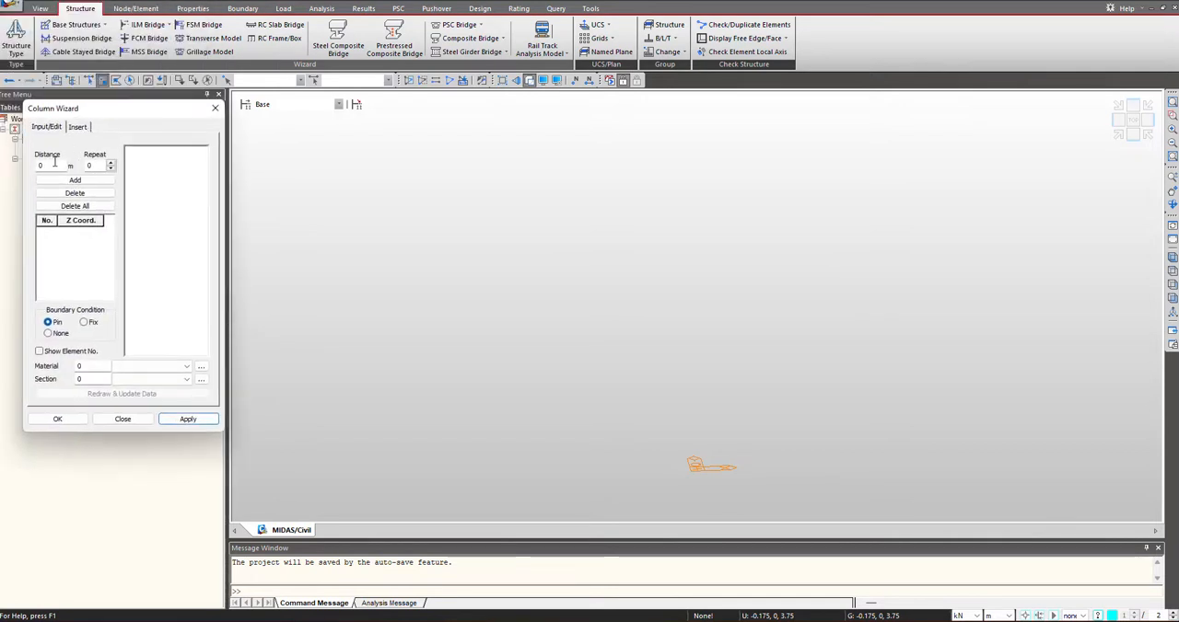
text(0.5)
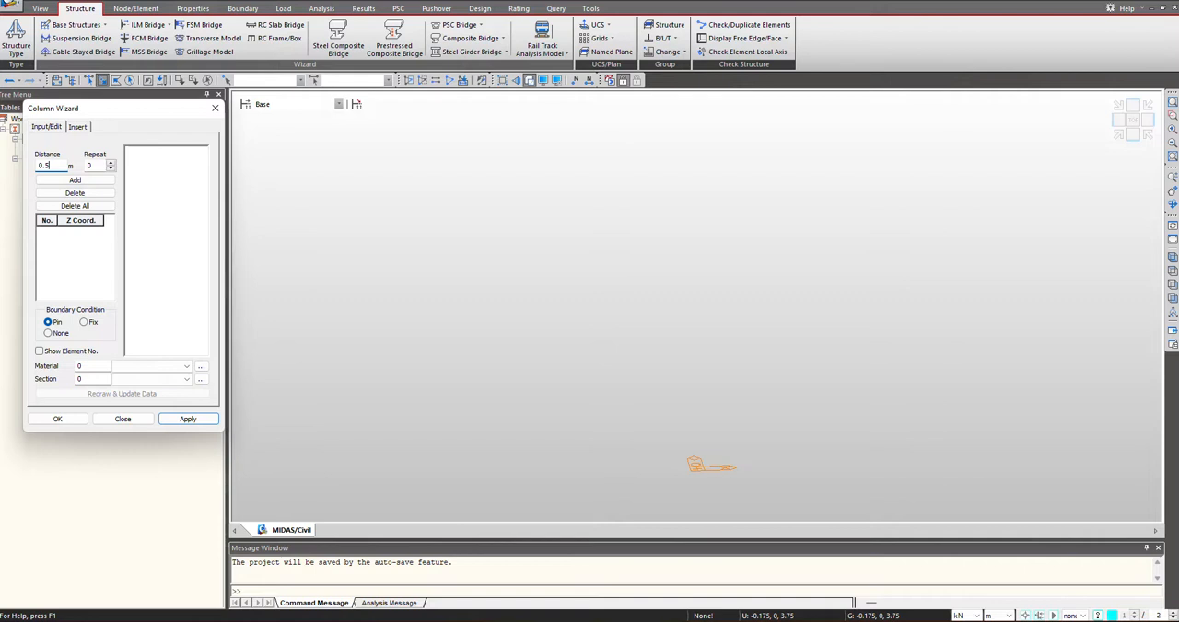
text(10)
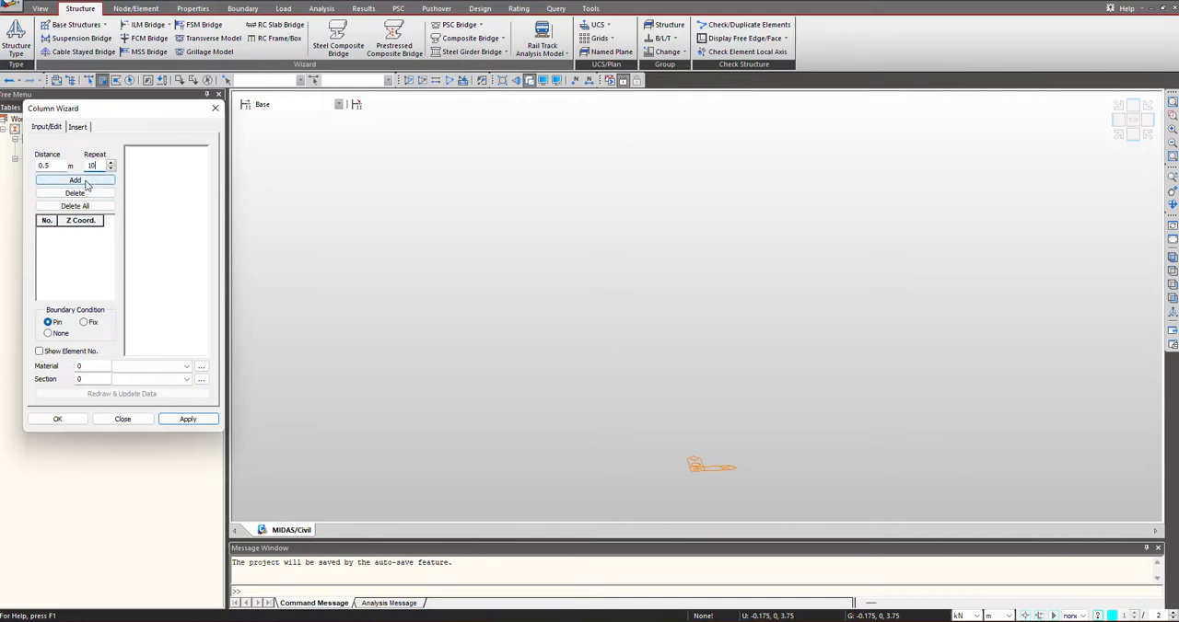
click(74, 179)
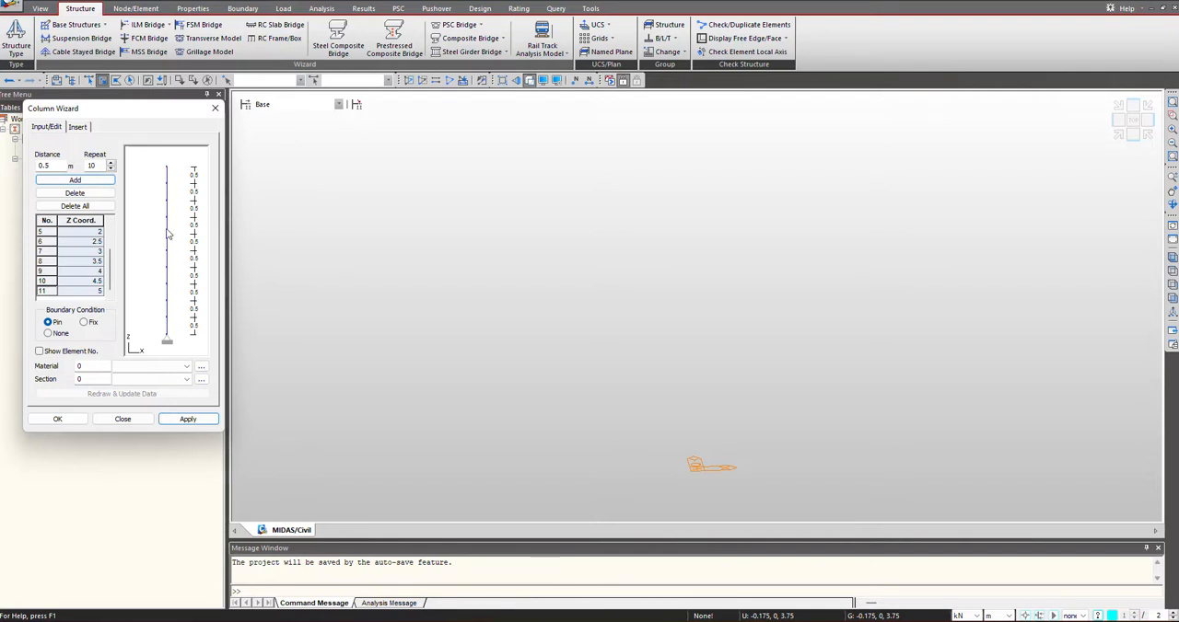
click(186, 367)
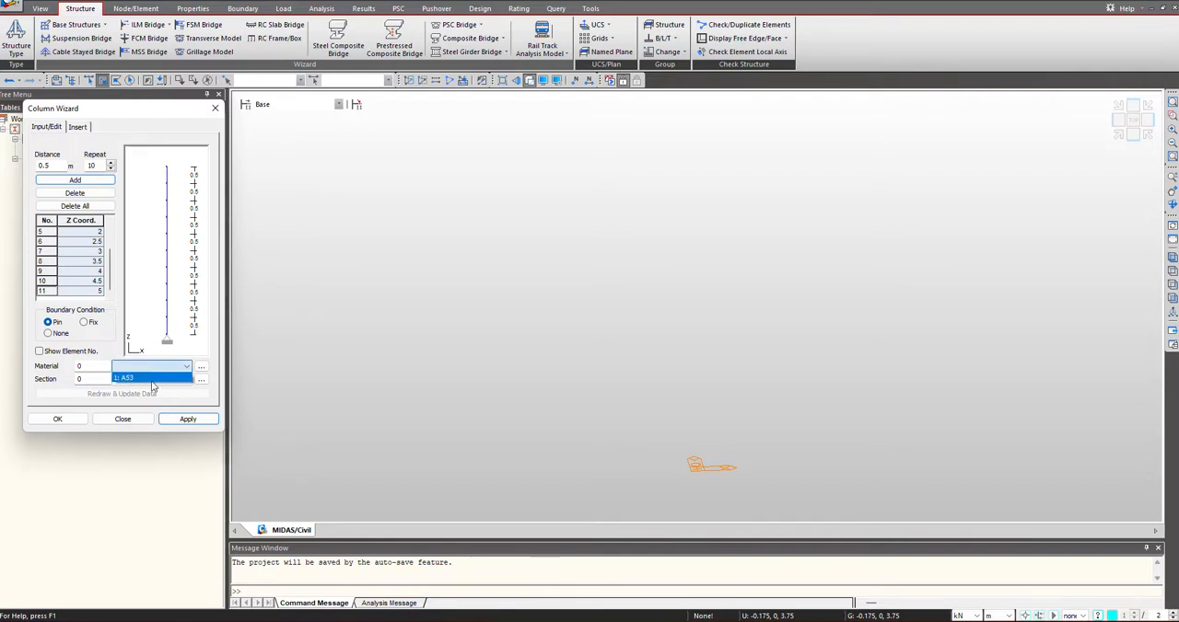
click(125, 380)
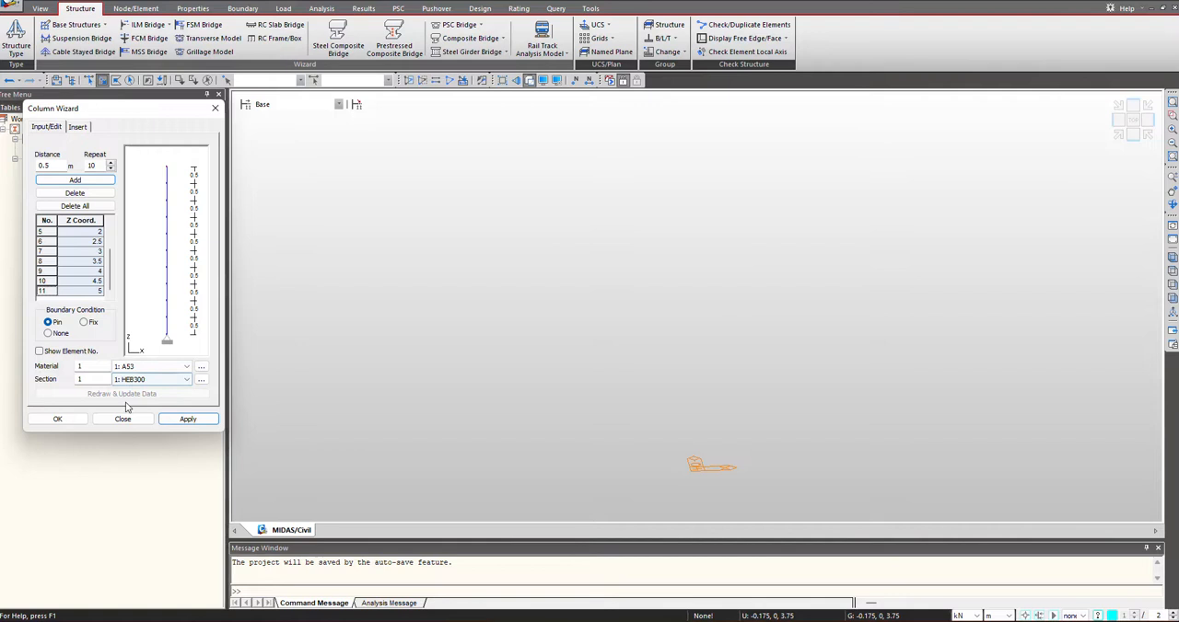
click(58, 420)
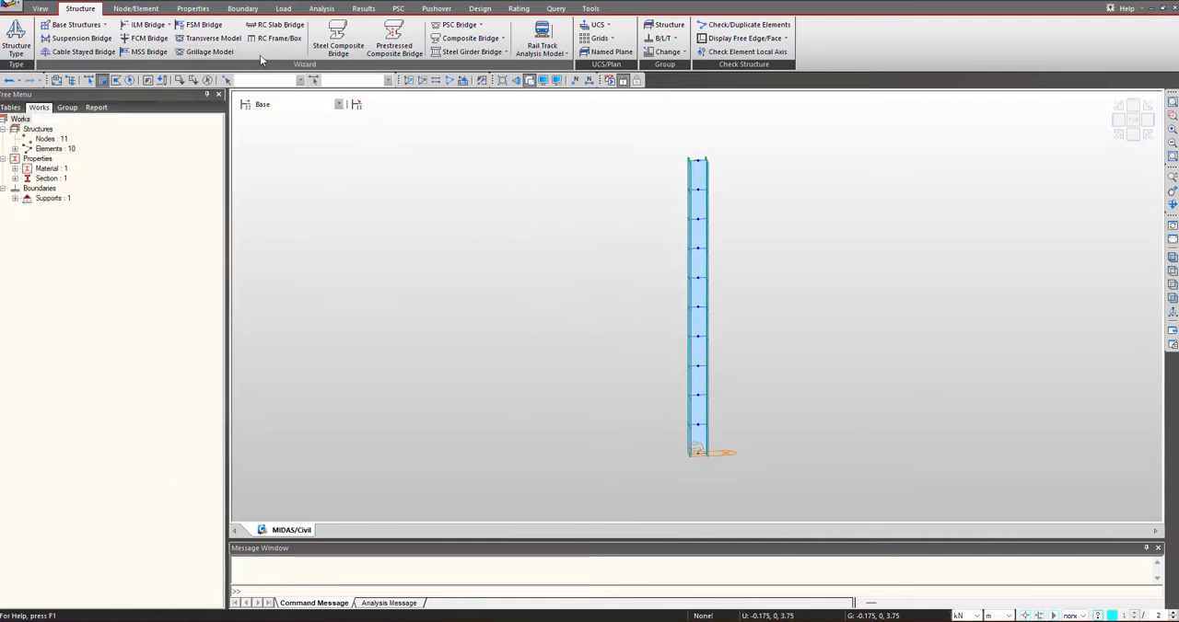
- Apply a D-ALL pinned support at the base node and a Dx-only restraint at the top node
click(243, 7)
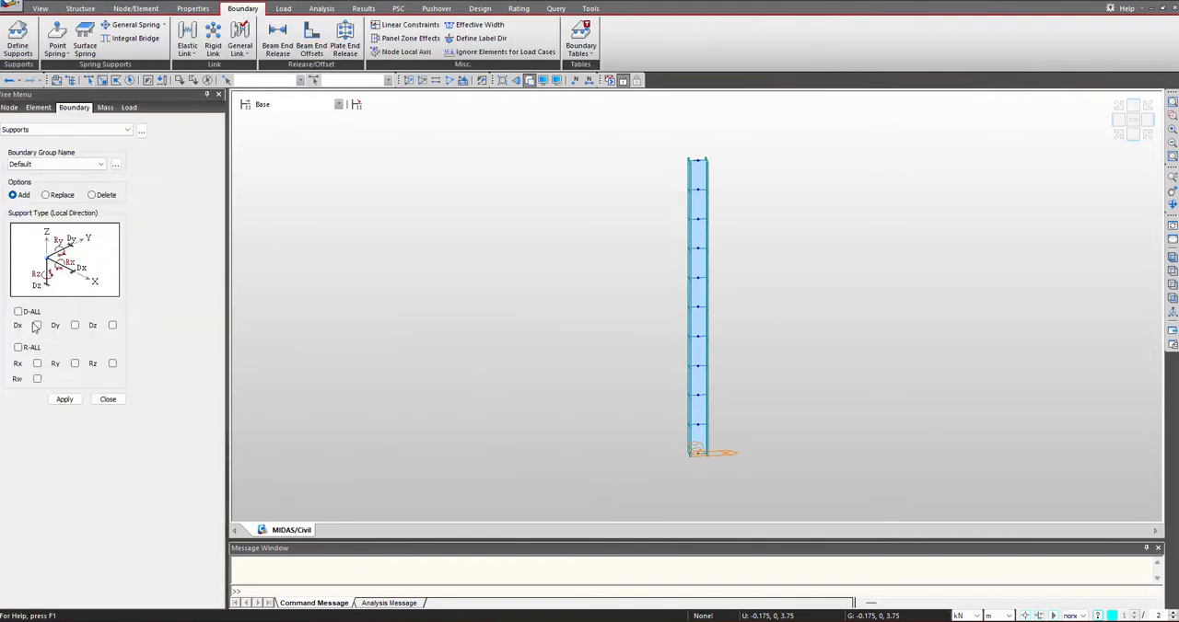
click(19, 311)
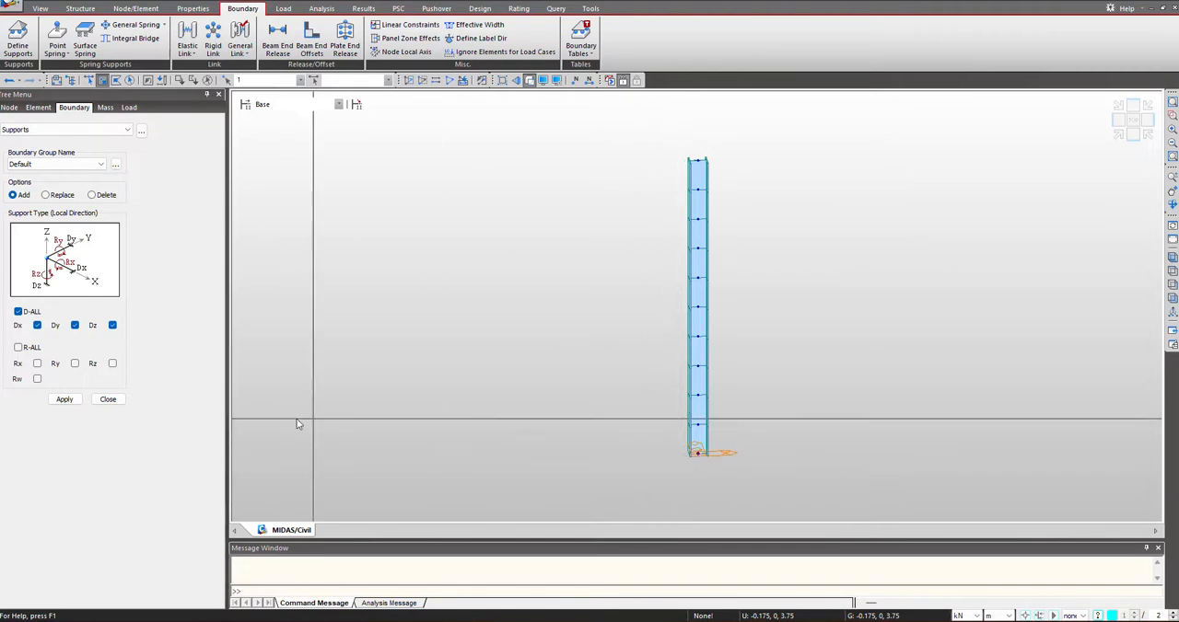
click(64, 400)
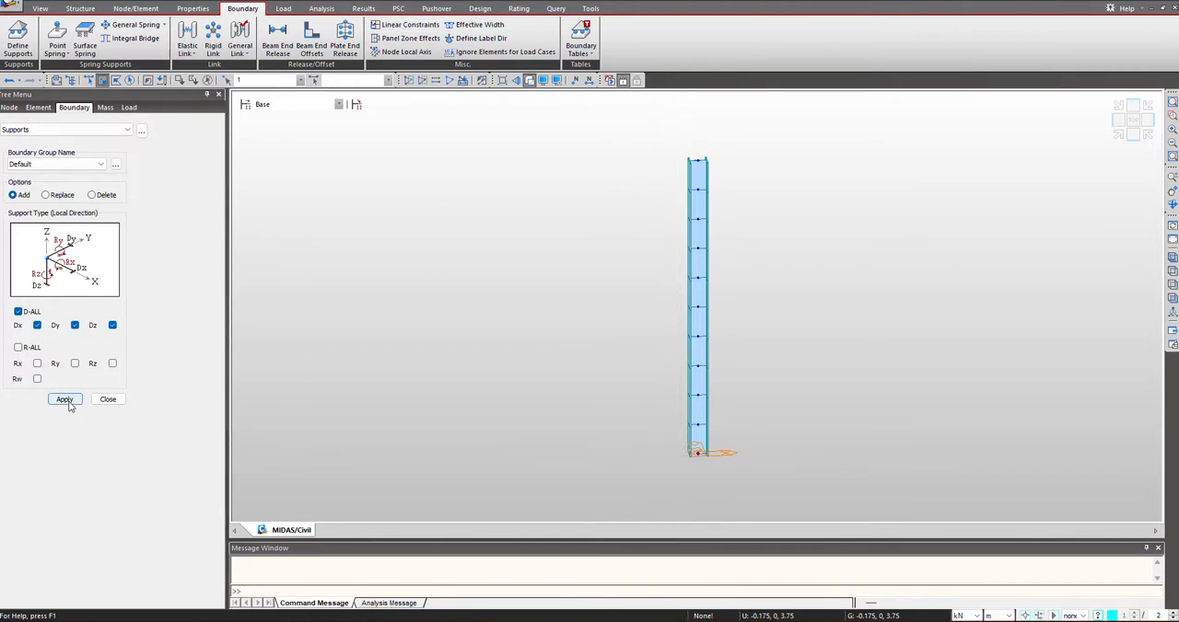
click(65, 398)
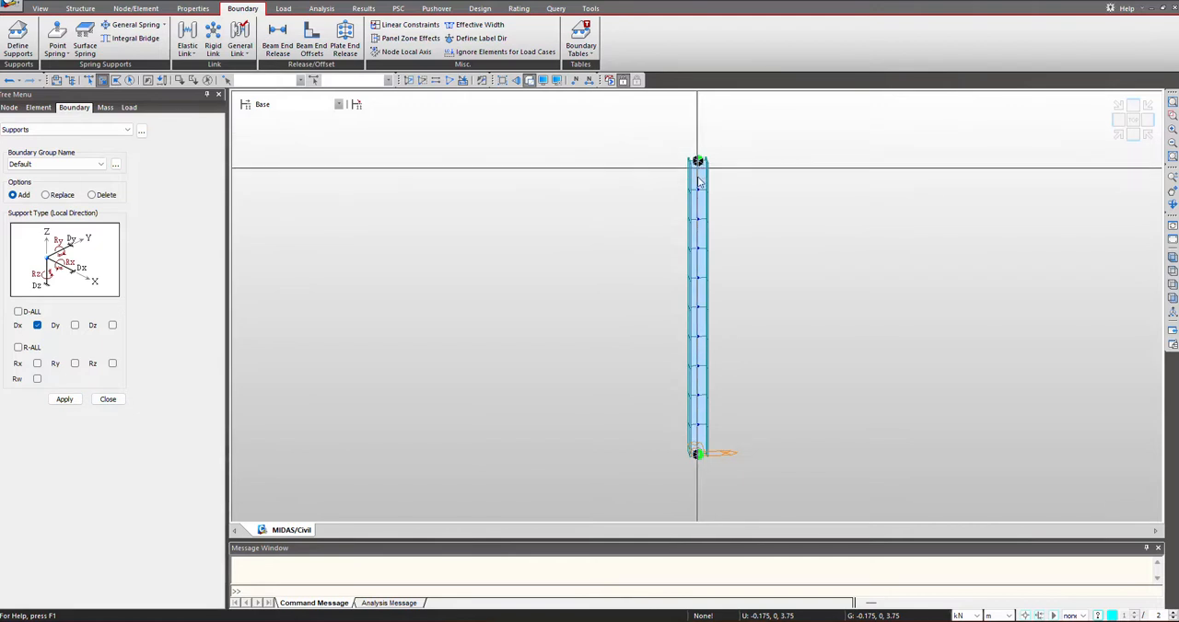
click(107, 398)
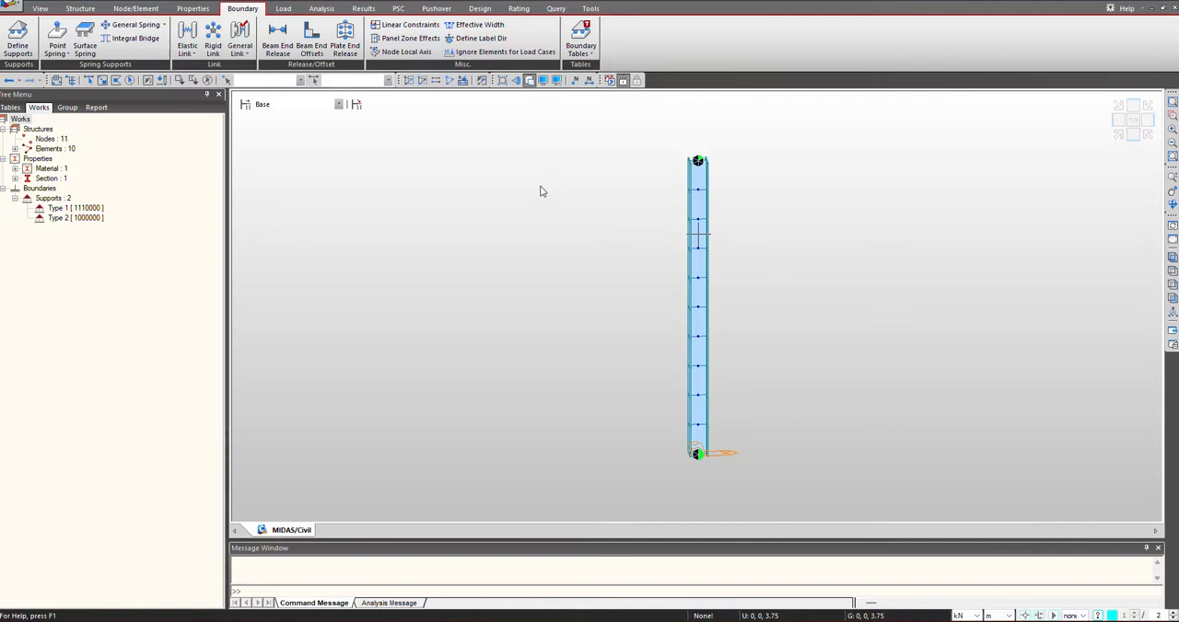
- Define a user-defined static load case named Axial
click(284, 7)
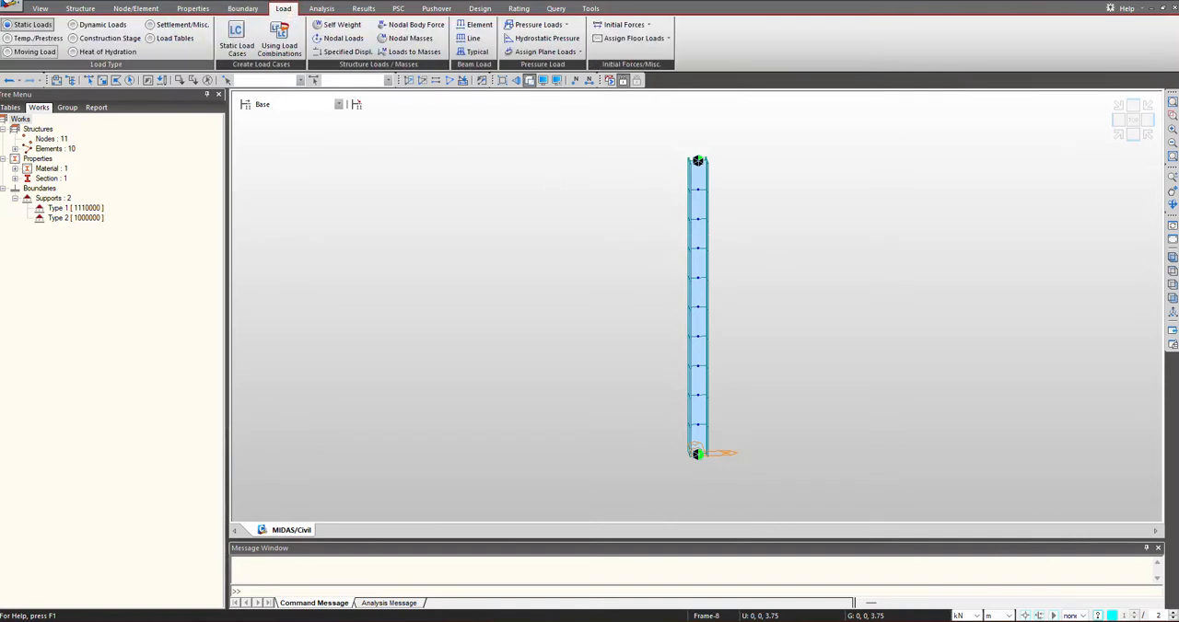
click(236, 38)
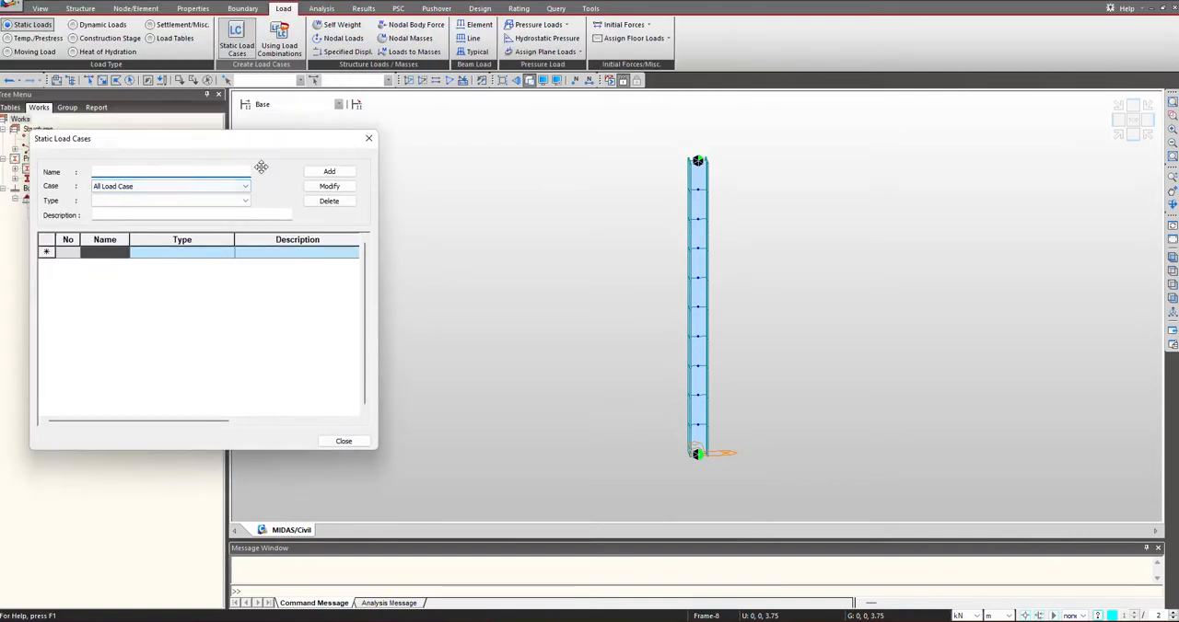
text(Axial Load)
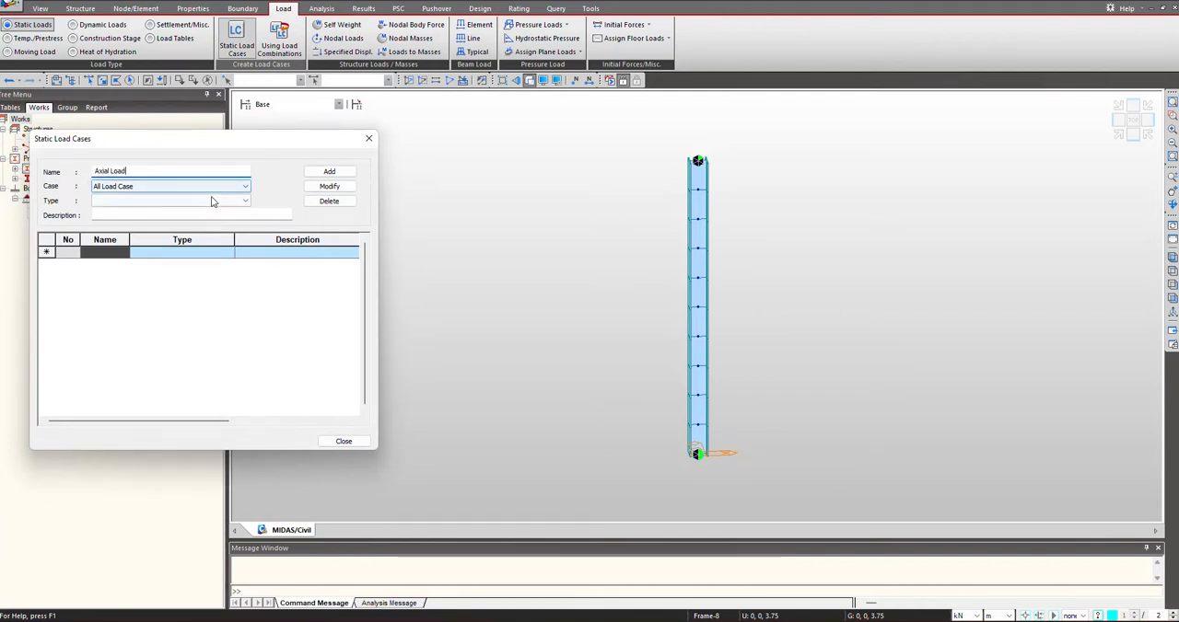
click(133, 201)
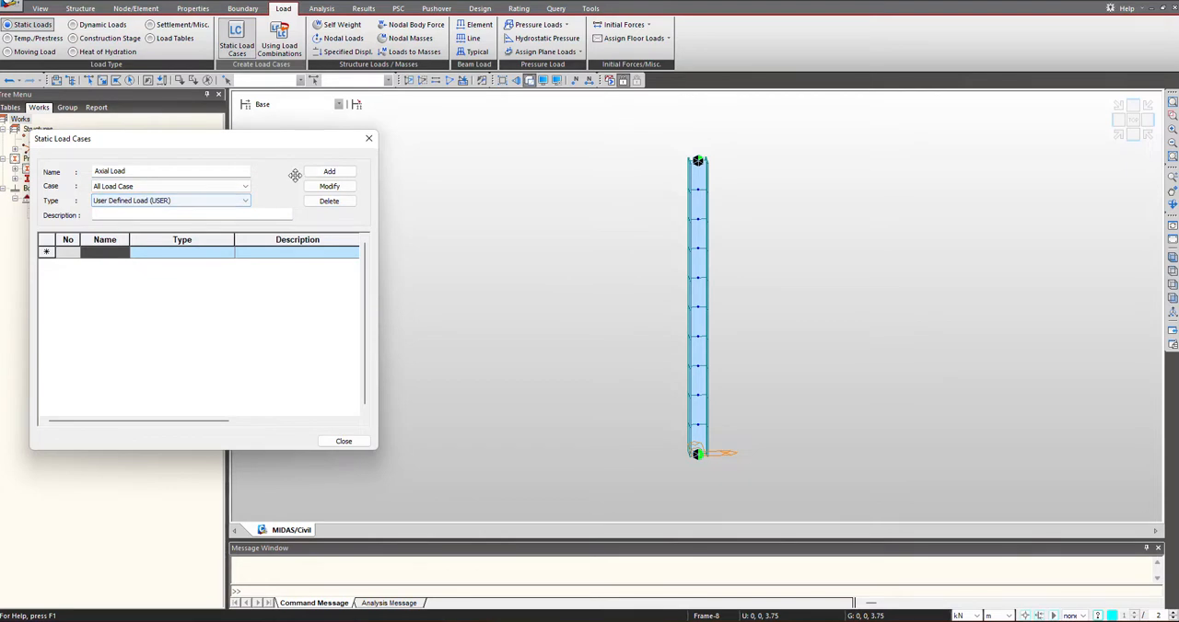
click(328, 173)
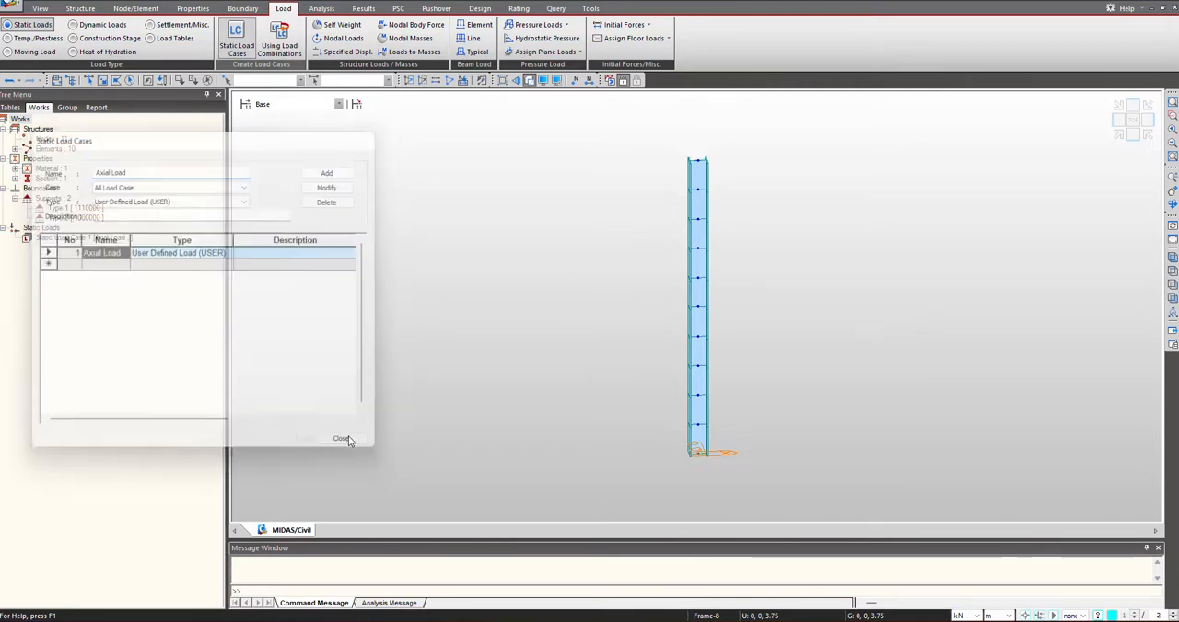
- Apply a nodal load of FZ = -1000 kN to the top node under the Axial Load case
click(341, 438)
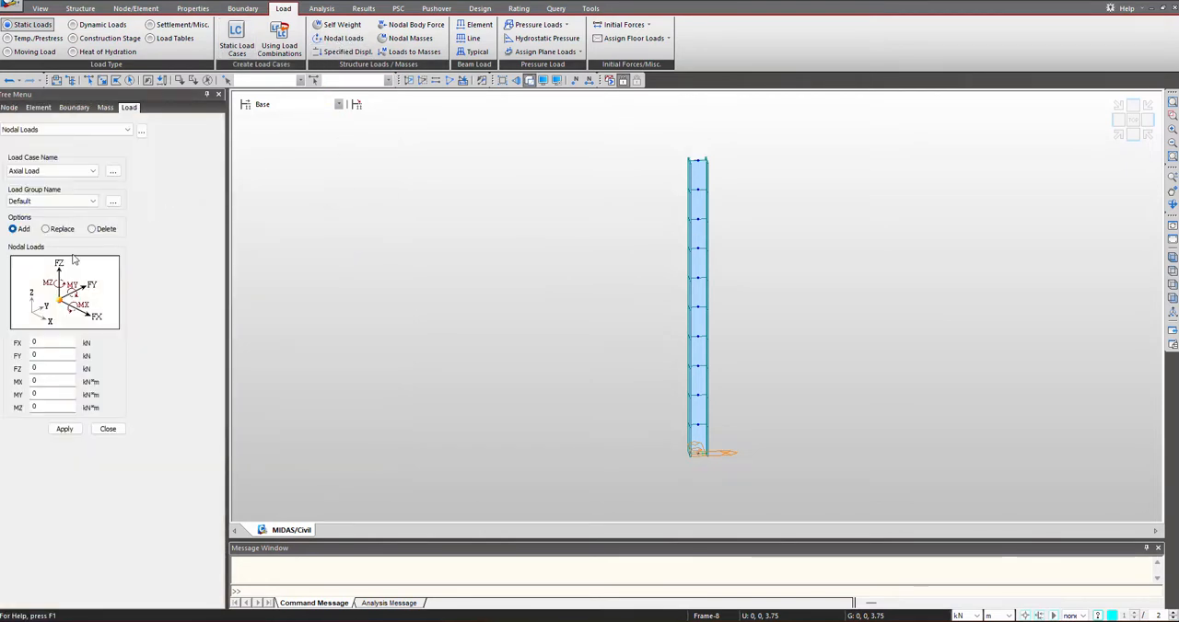
click(52, 368)
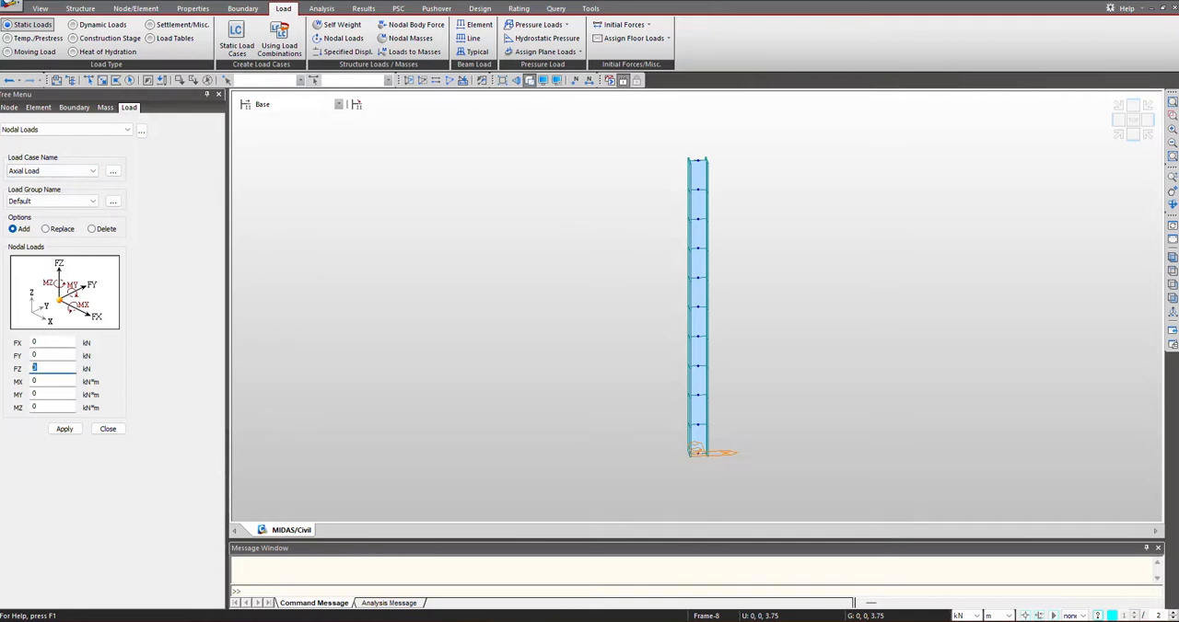
text(-1000)
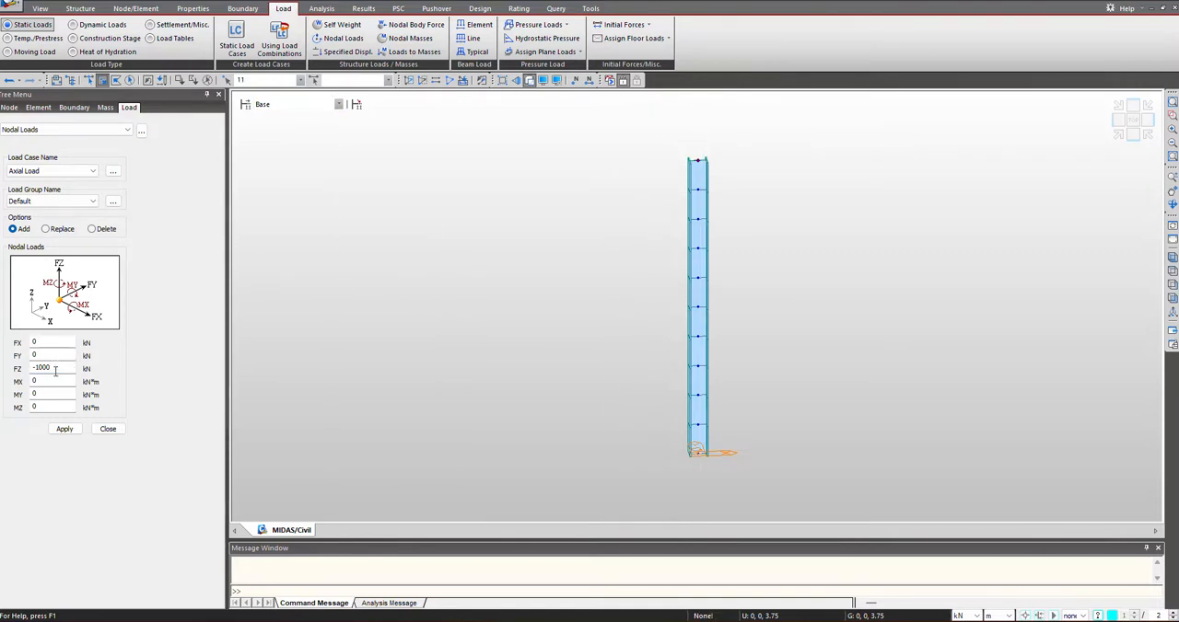
click(64, 430)
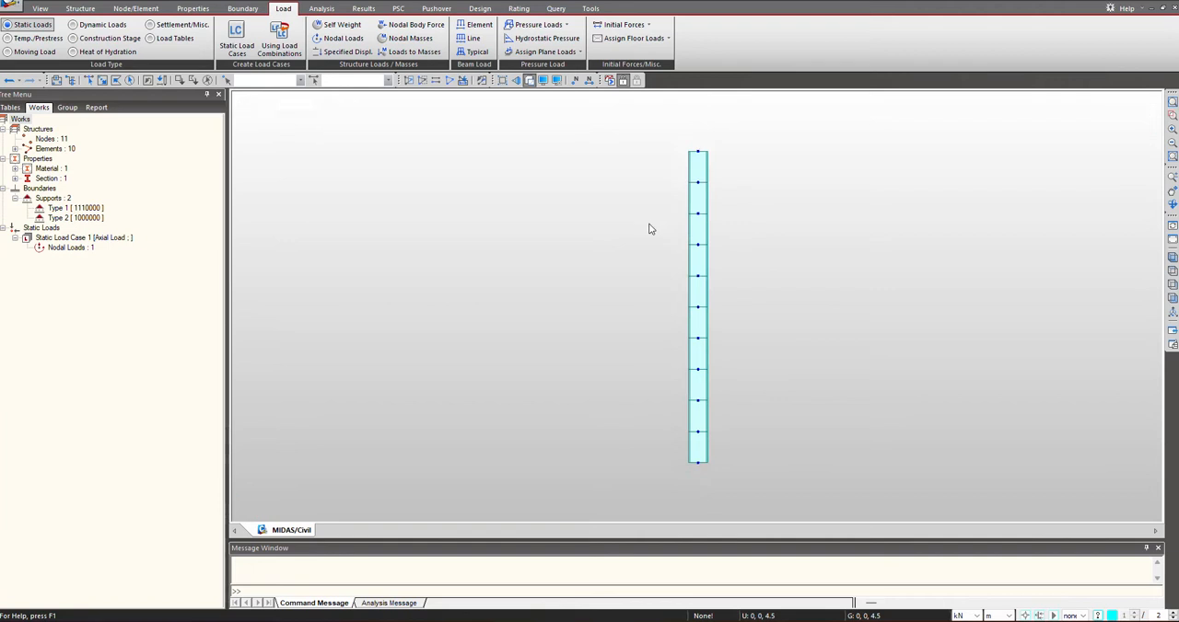
click(320, 8)
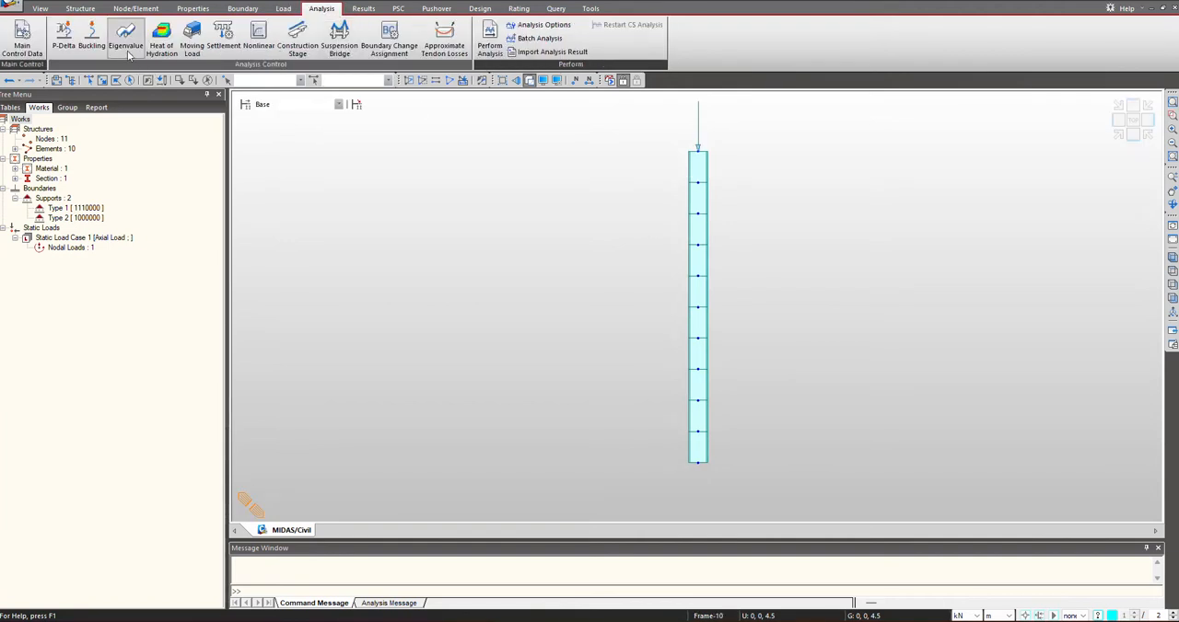
- Define a 5-mode buckling analysis with Axial Load in the combination and run it
click(92, 44)
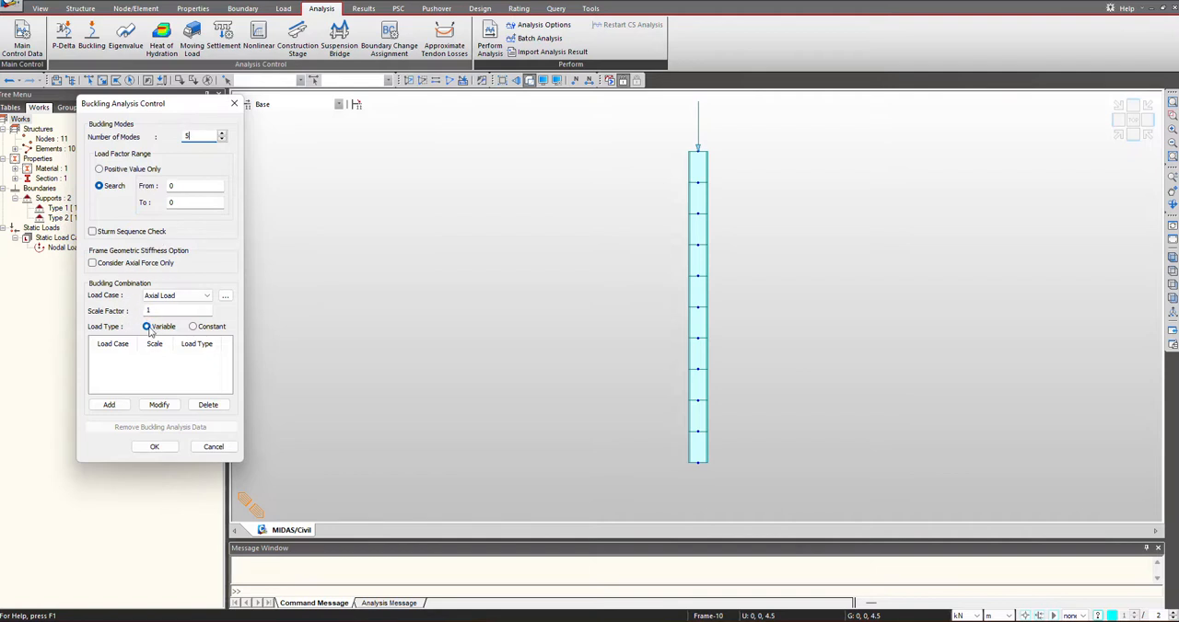
mouse_move(175, 328)
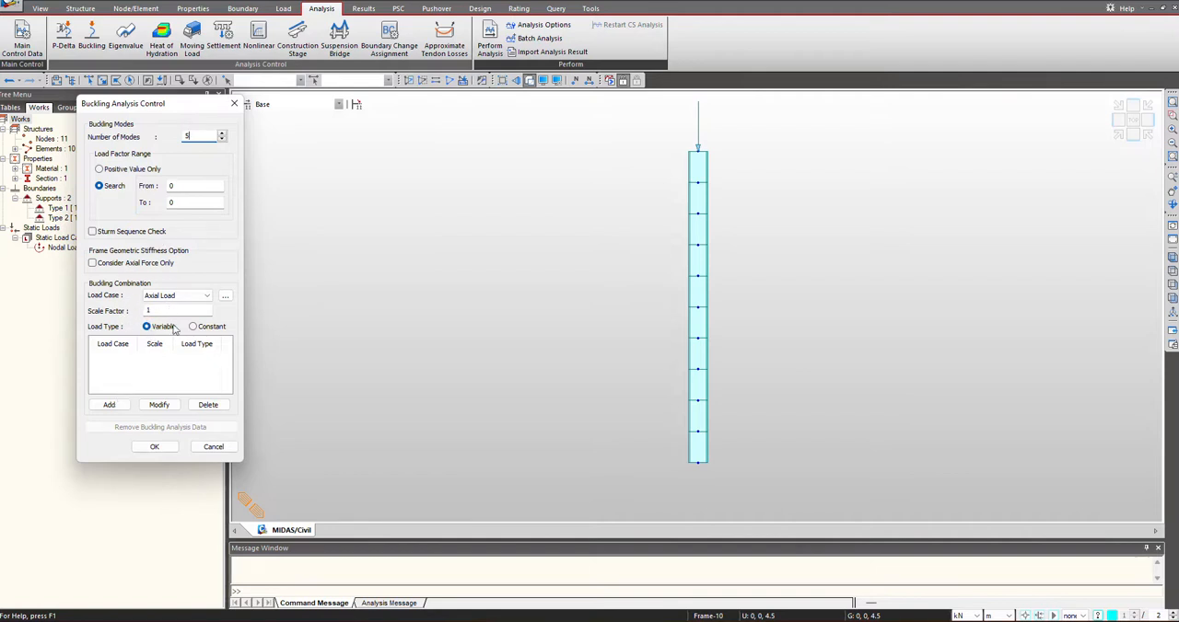
click(108, 405)
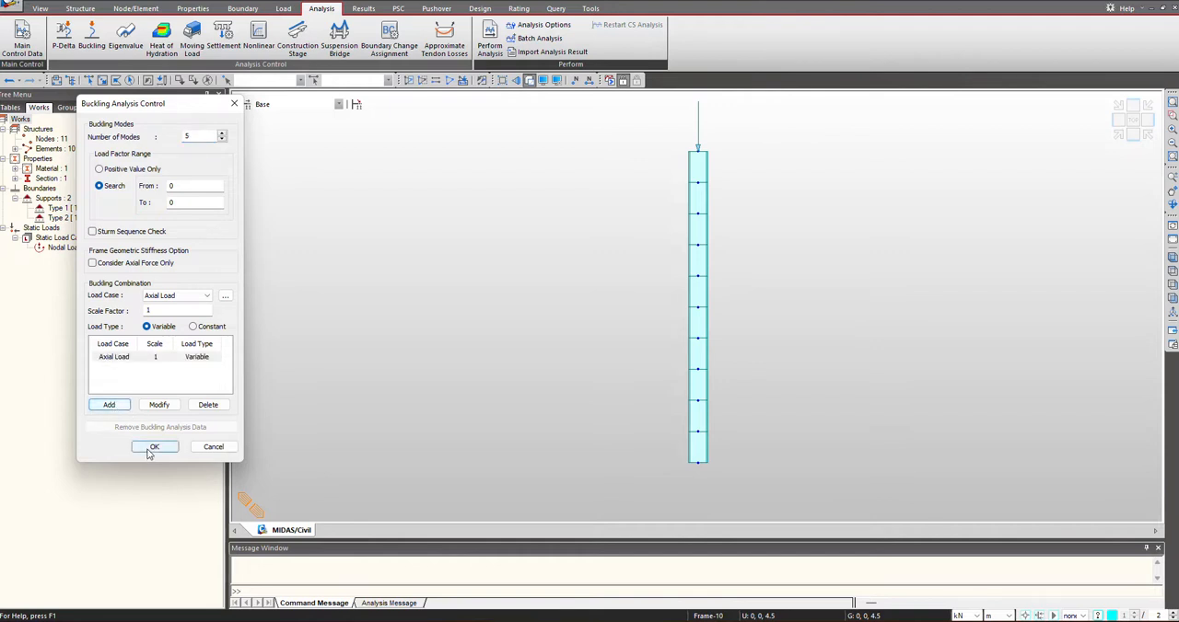
click(154, 445)
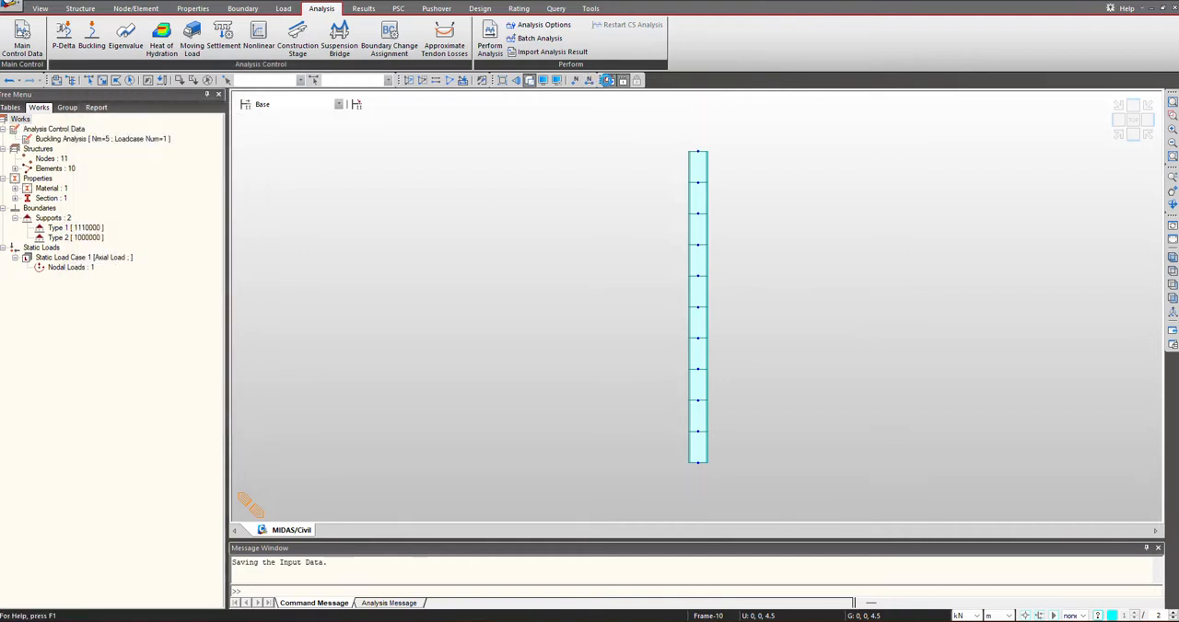
click(490, 44)
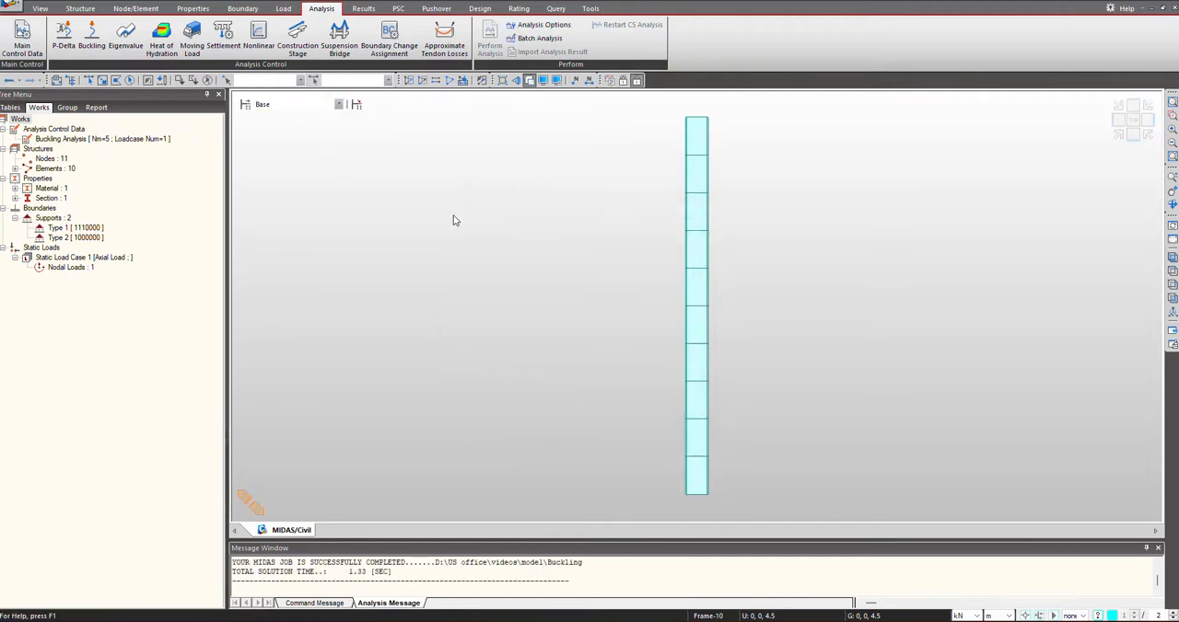
- Display buckling mode 1 with contour colouring, undeformed shape and legend from the Results menu
click(363, 8)
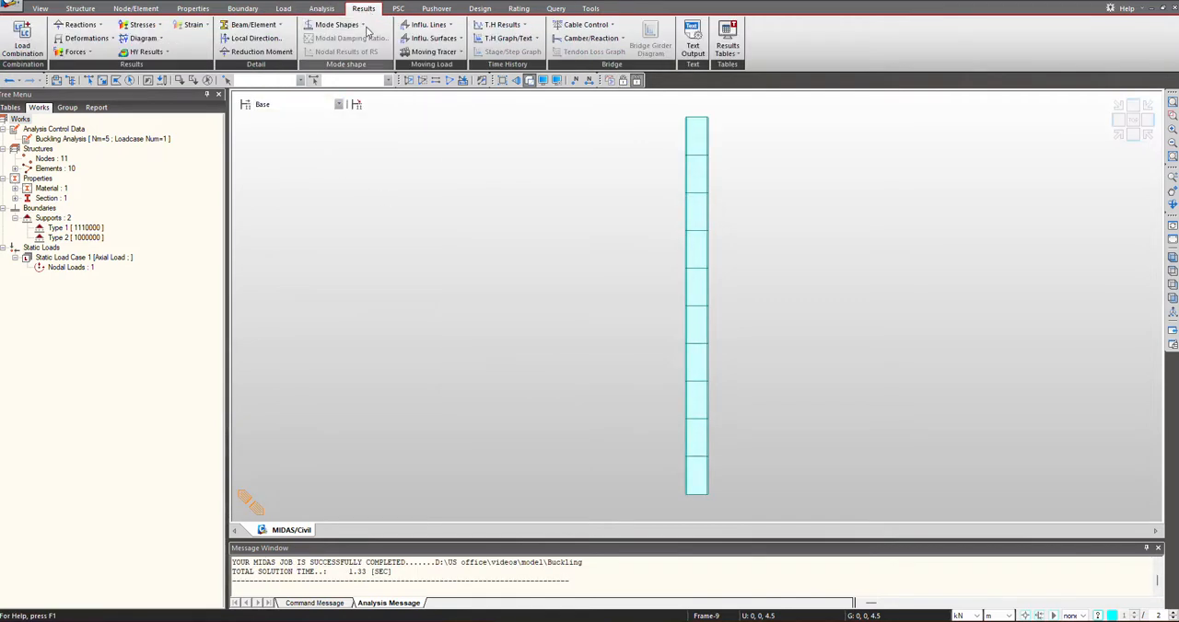
mouse_move(337, 24)
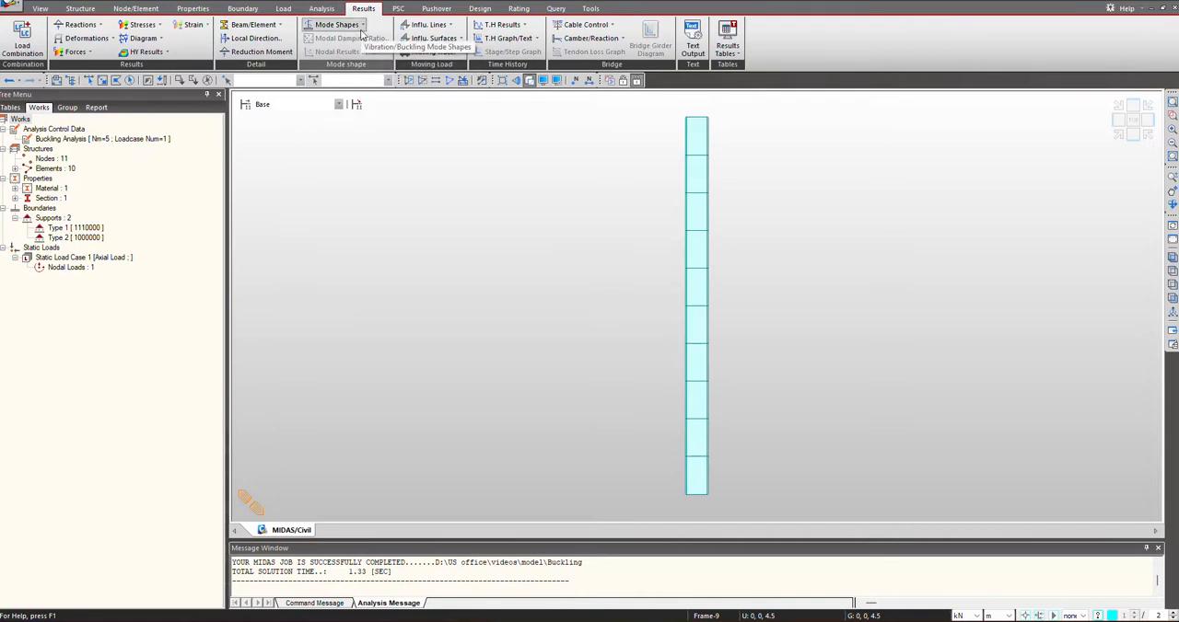
click(337, 24)
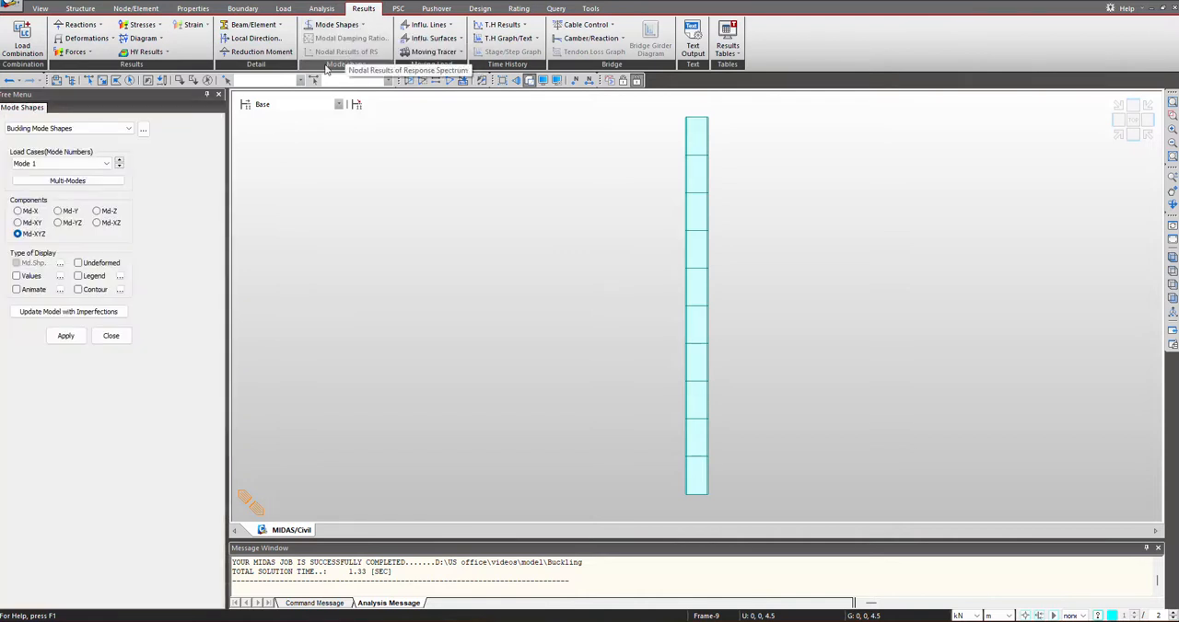
click(77, 276)
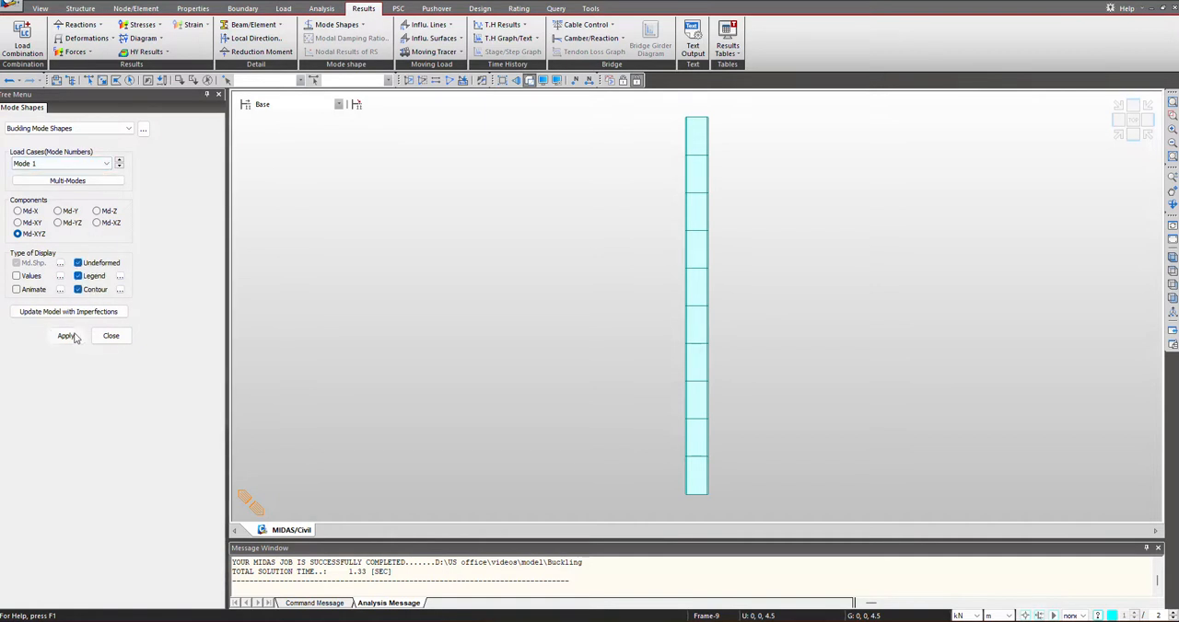
click(66, 335)
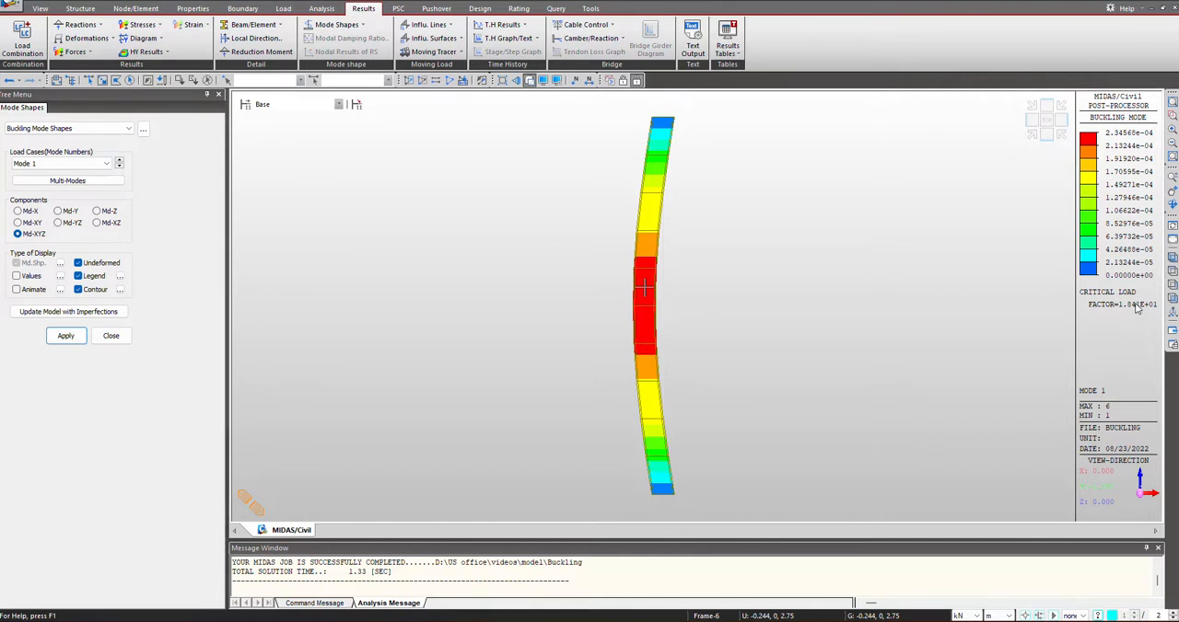
mouse_move(1138, 309)
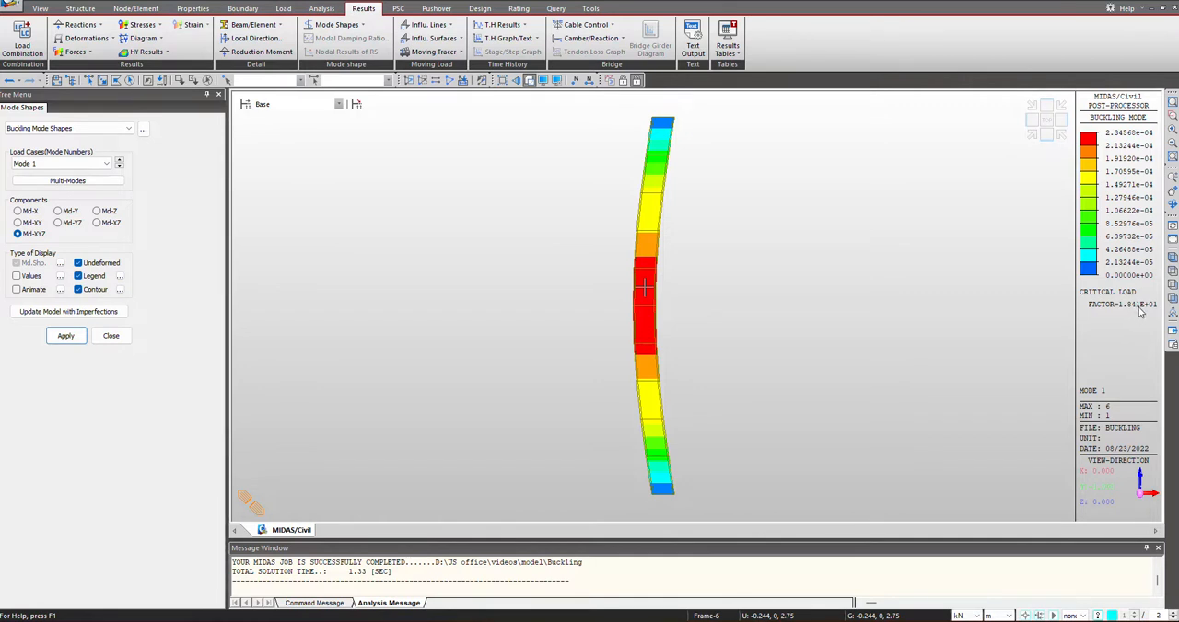
mouse_move(1138, 311)
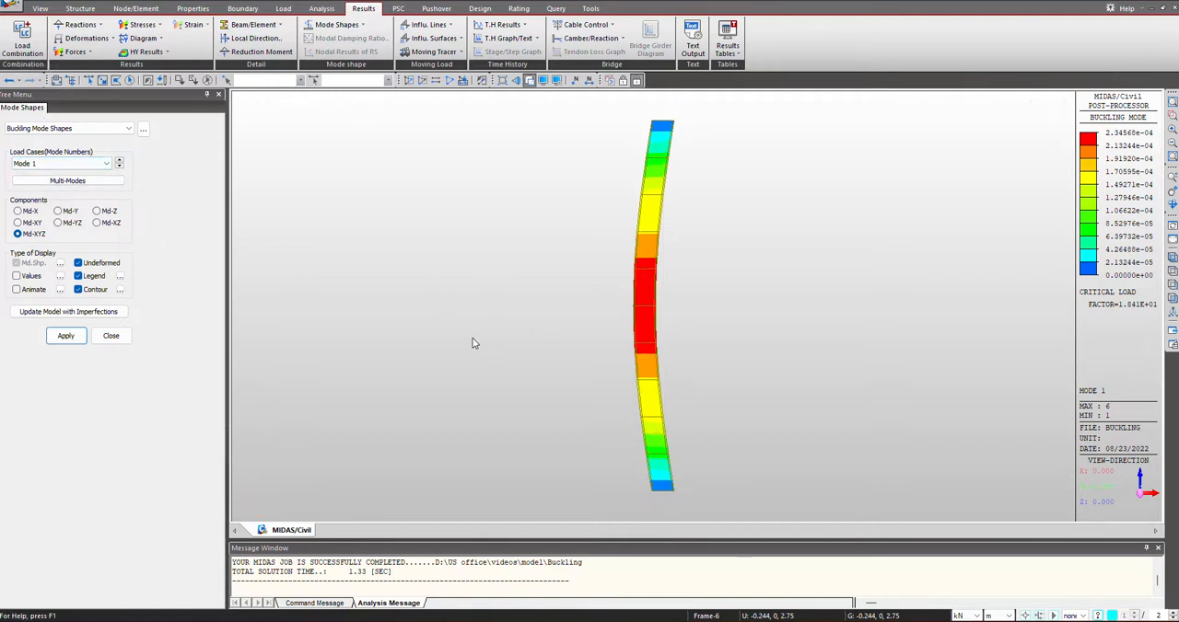
- Switch the displayed buckling shape to Mode 2 showing its critical load factor
click(105, 162)
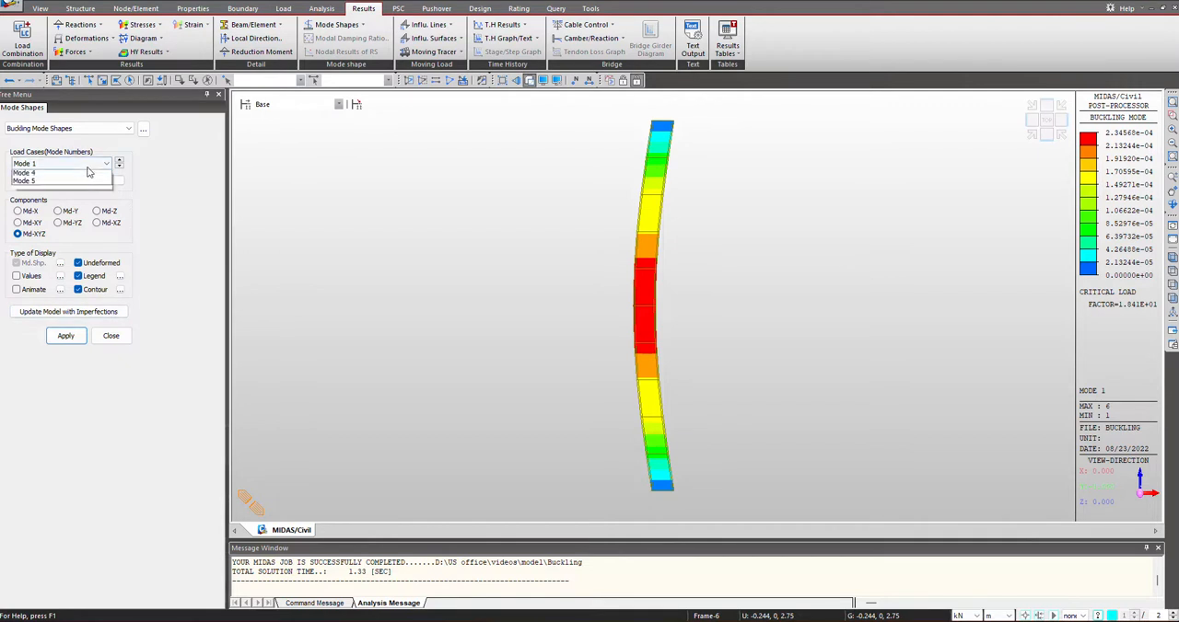
click(55, 163)
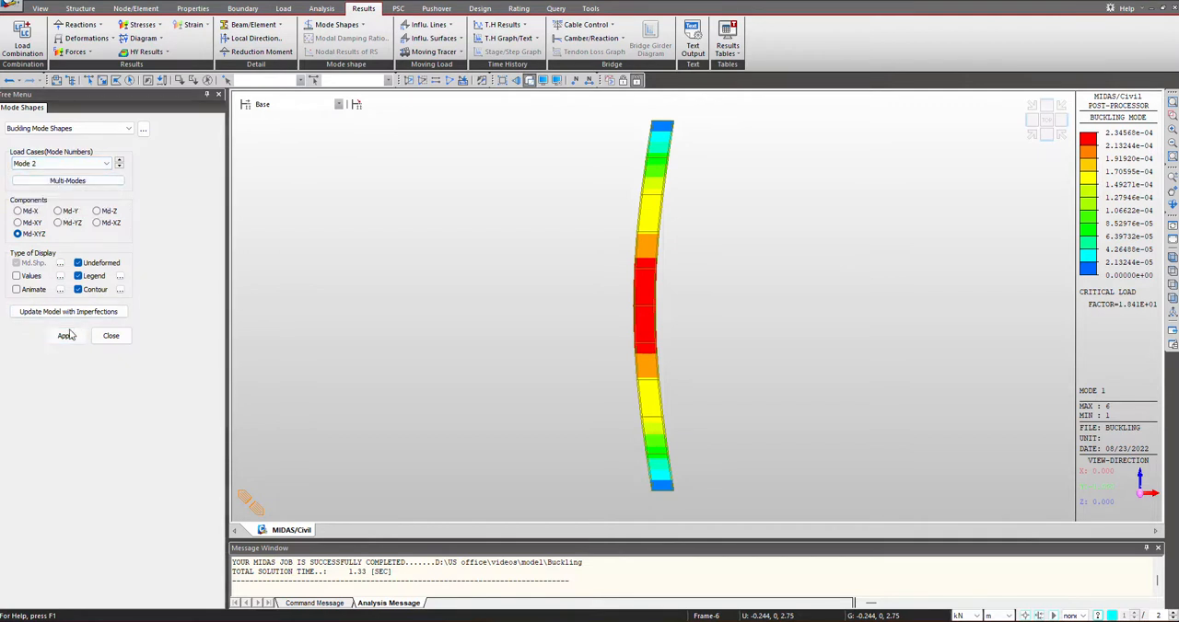
click(66, 335)
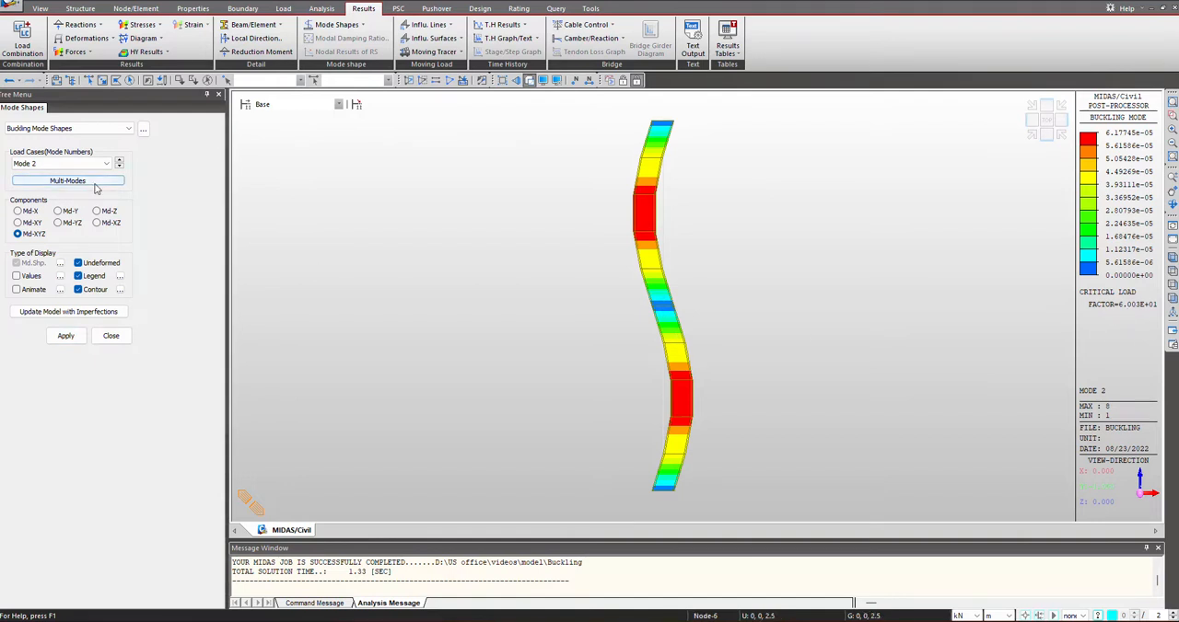
- Tile Modes 1 to 3 horizontally using Multi-Modes, each with its critical load factor
click(67, 181)
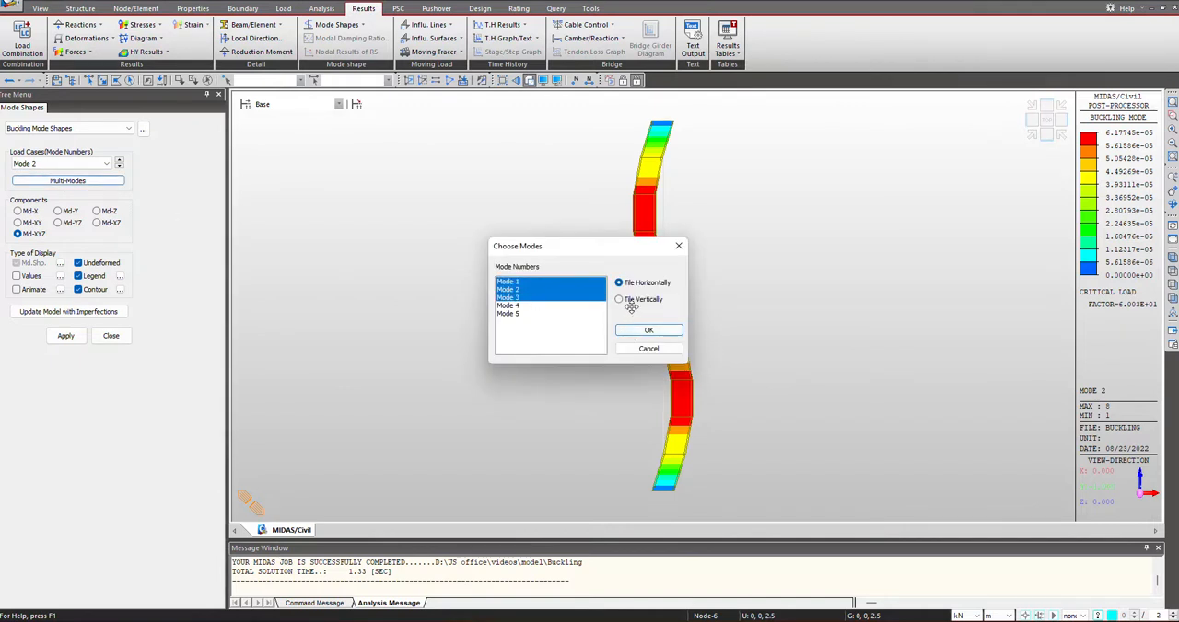
click(649, 329)
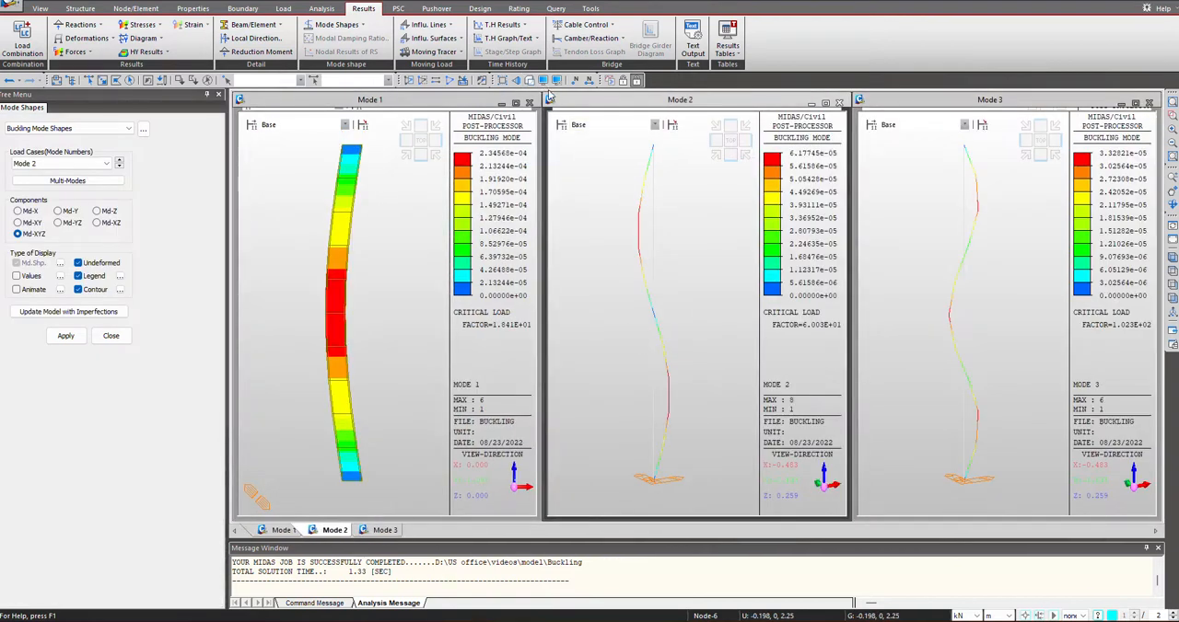
click(385, 530)
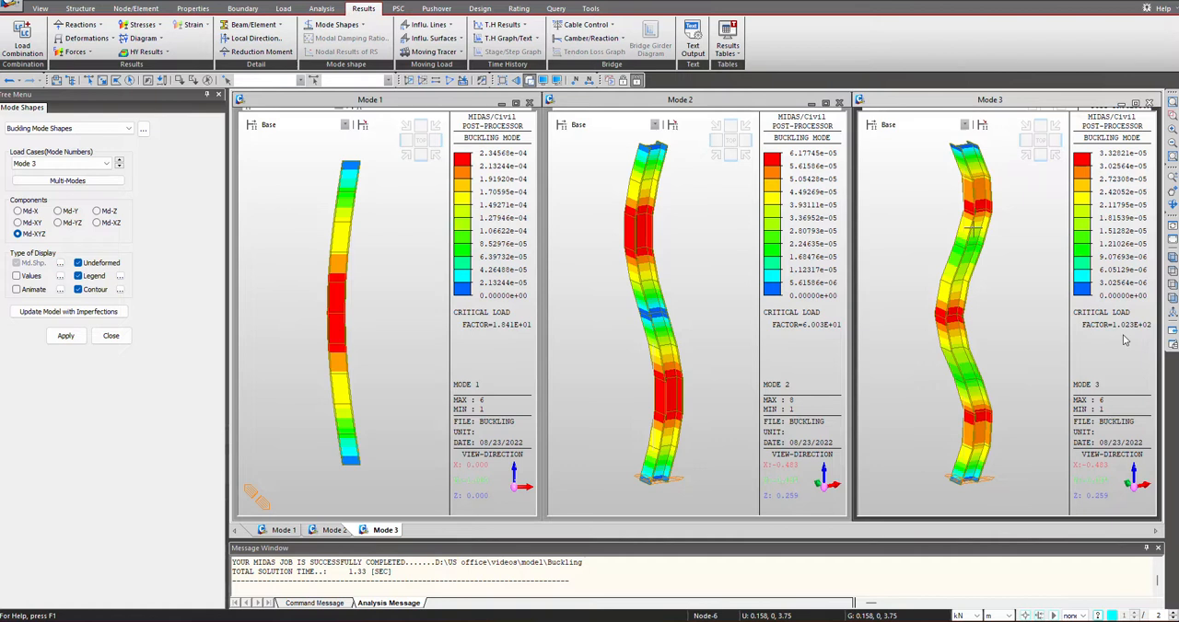
mouse_move(1131, 335)
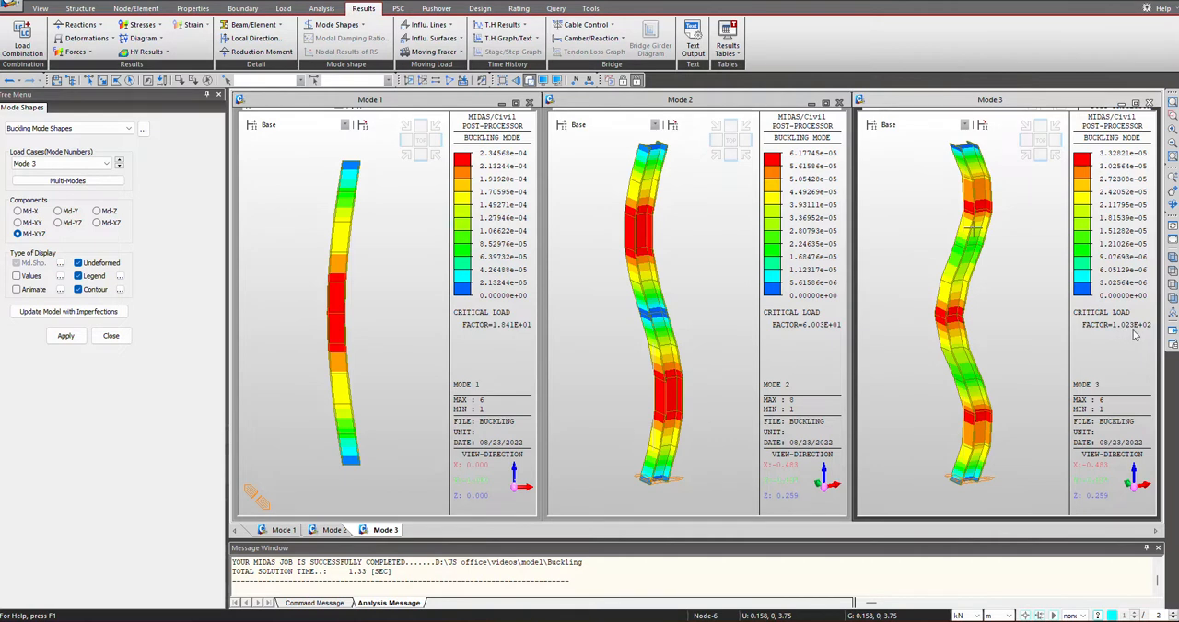